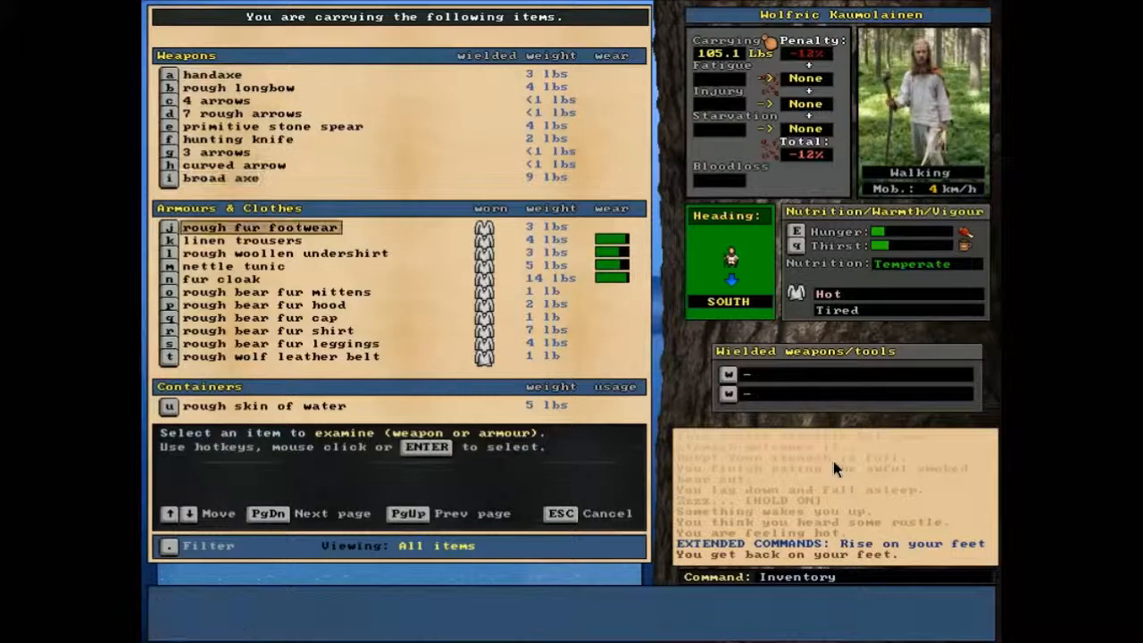
Examine the broad axe and rough woollen undershirt in the inventory
click(222, 177)
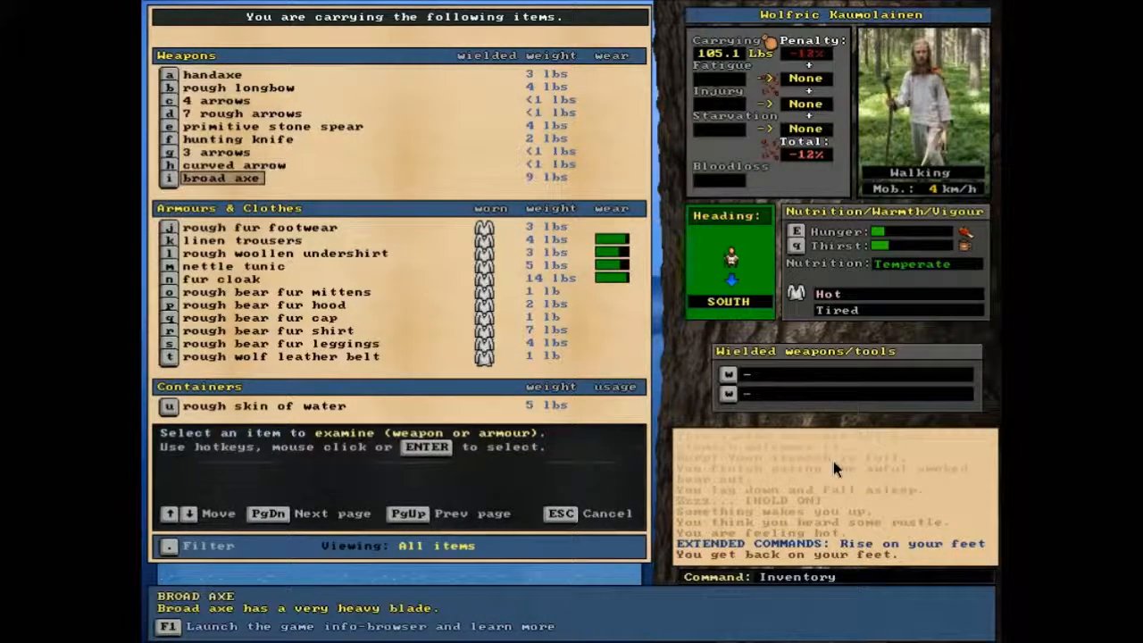
click(286, 252)
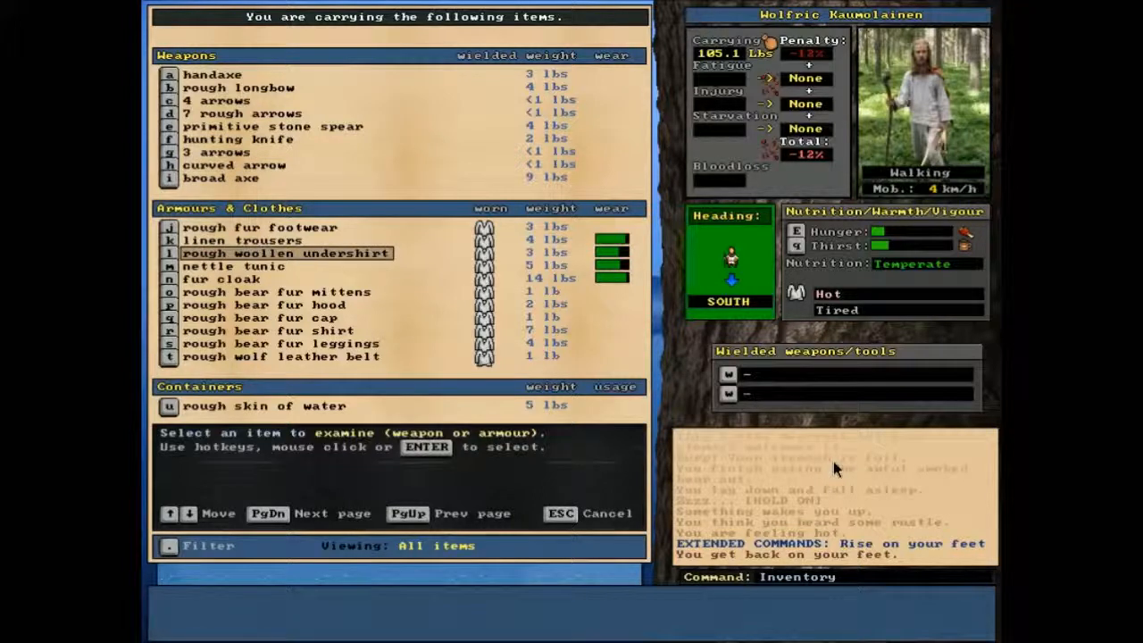
scroll(down, 3)
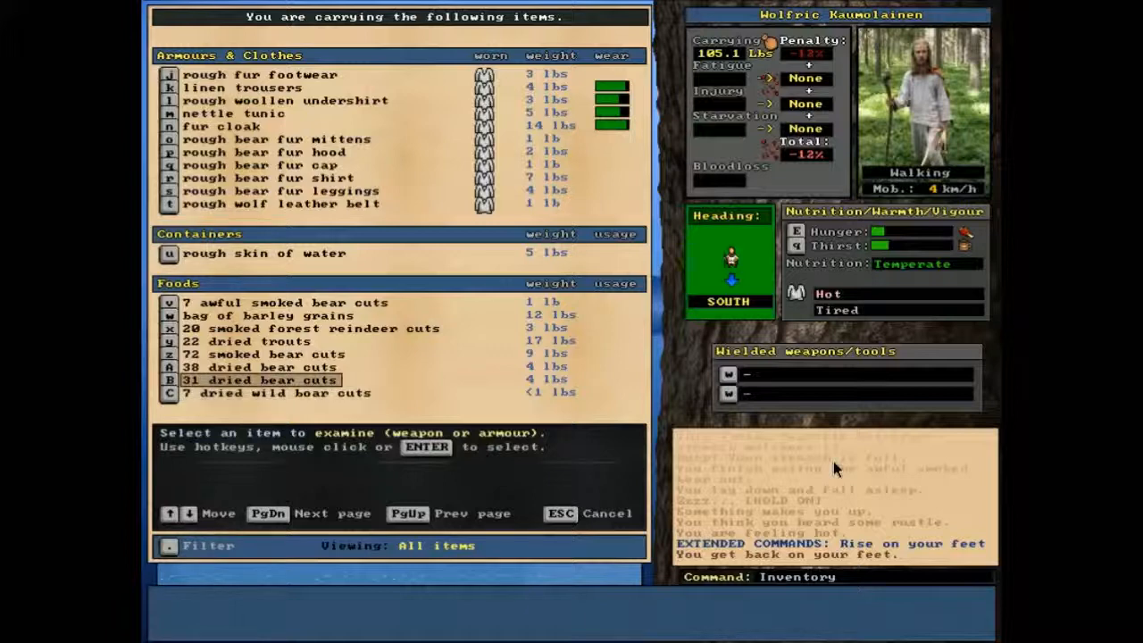
click(270, 314)
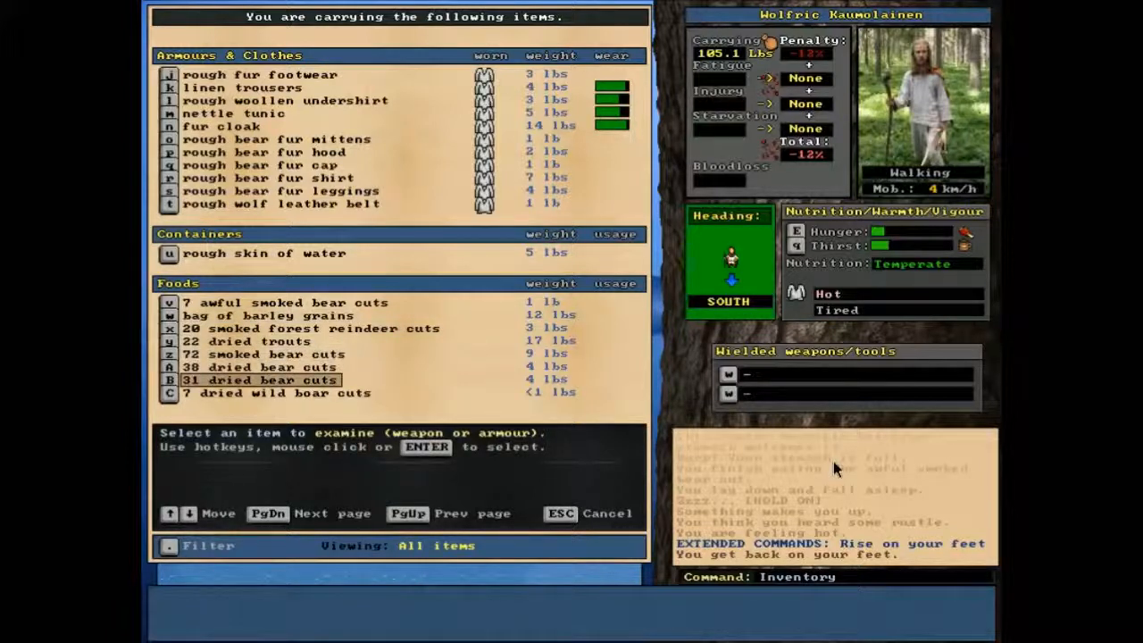
key(up)
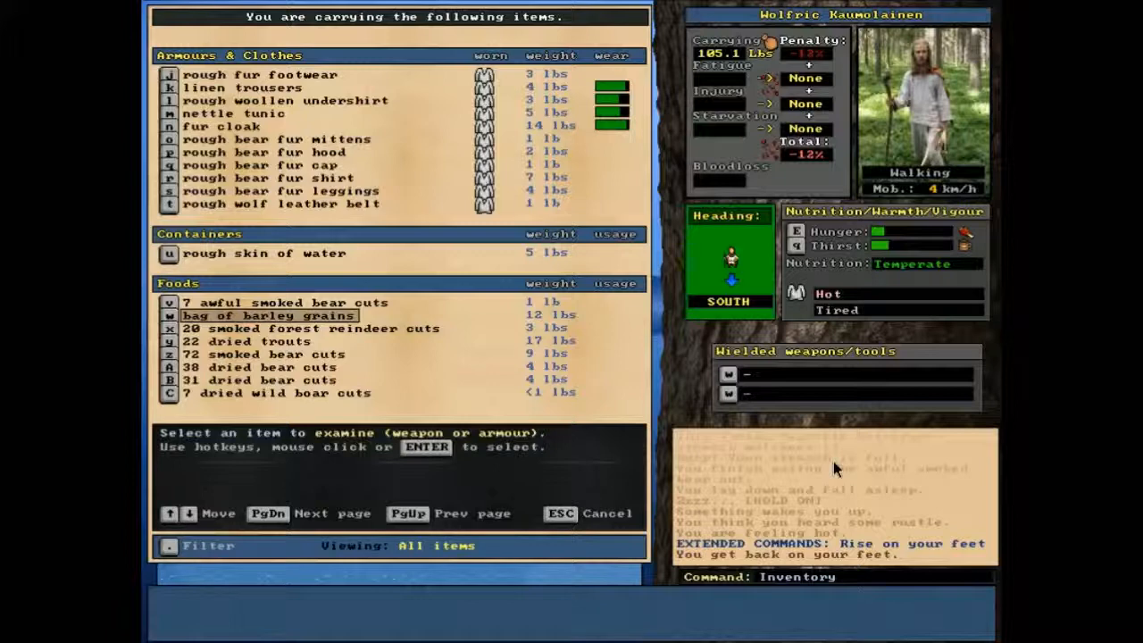
Walk from the lake shore to the spruce mire camp and open the Drop list
click(282, 203)
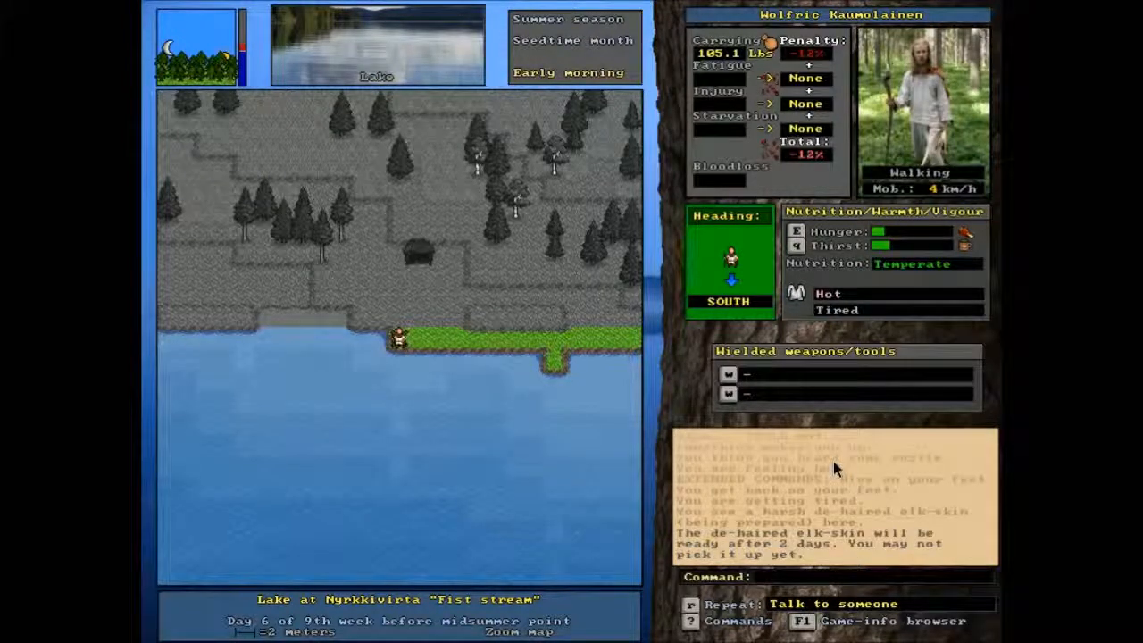
key(up)
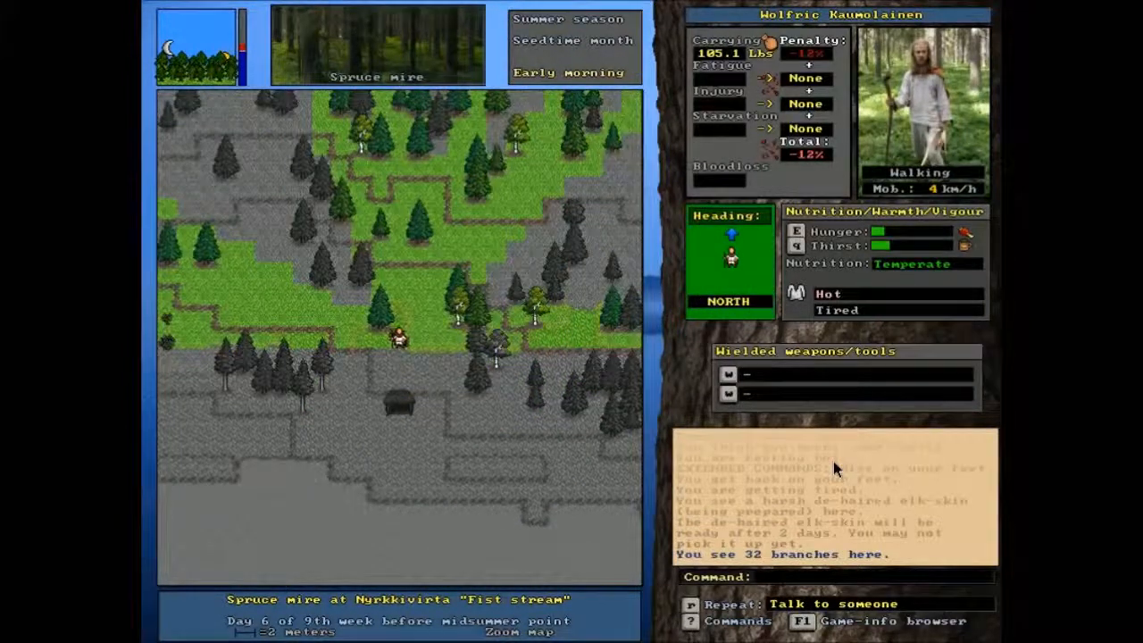
key(Down)
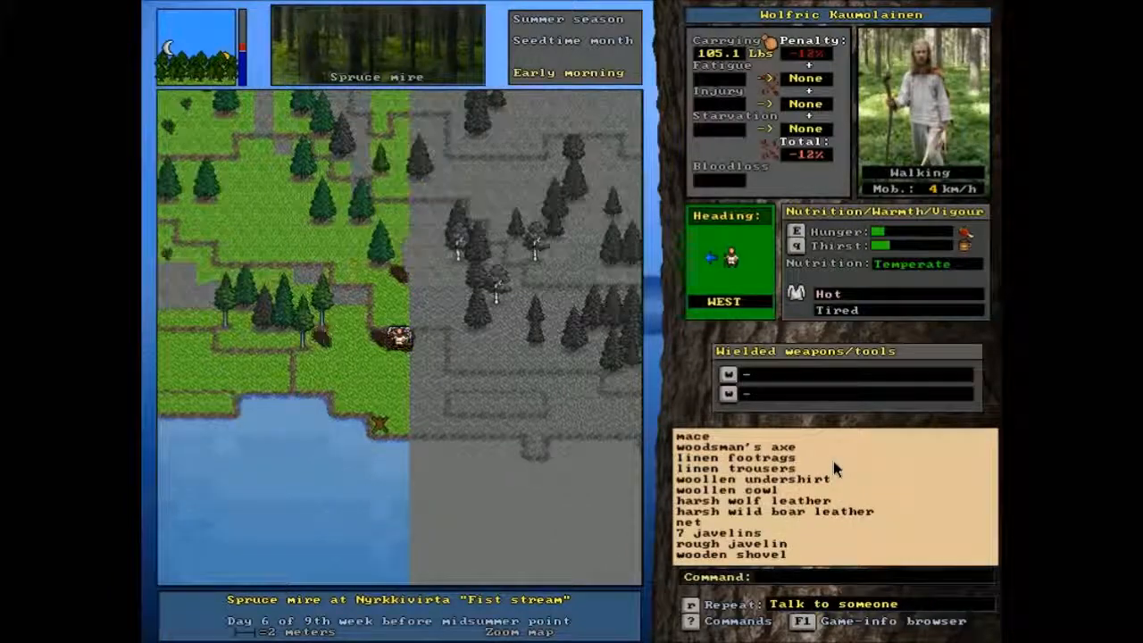
key(d)
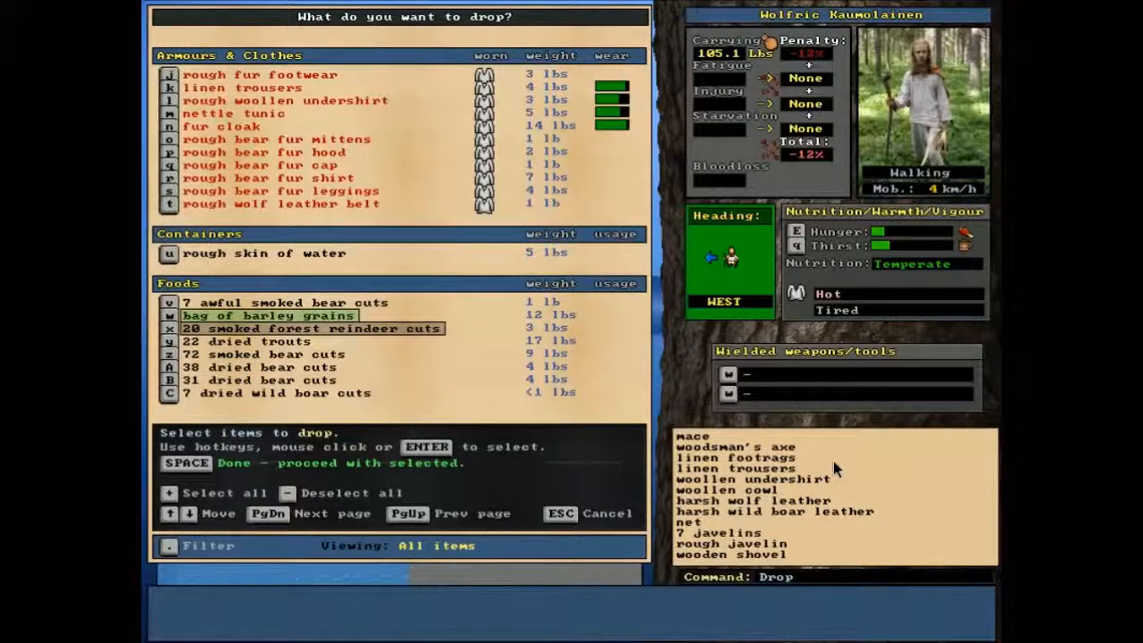
Mark the smoked reindeer cuts, smoked and dried bear cuts, and broad axe for dropping
click(313, 327)
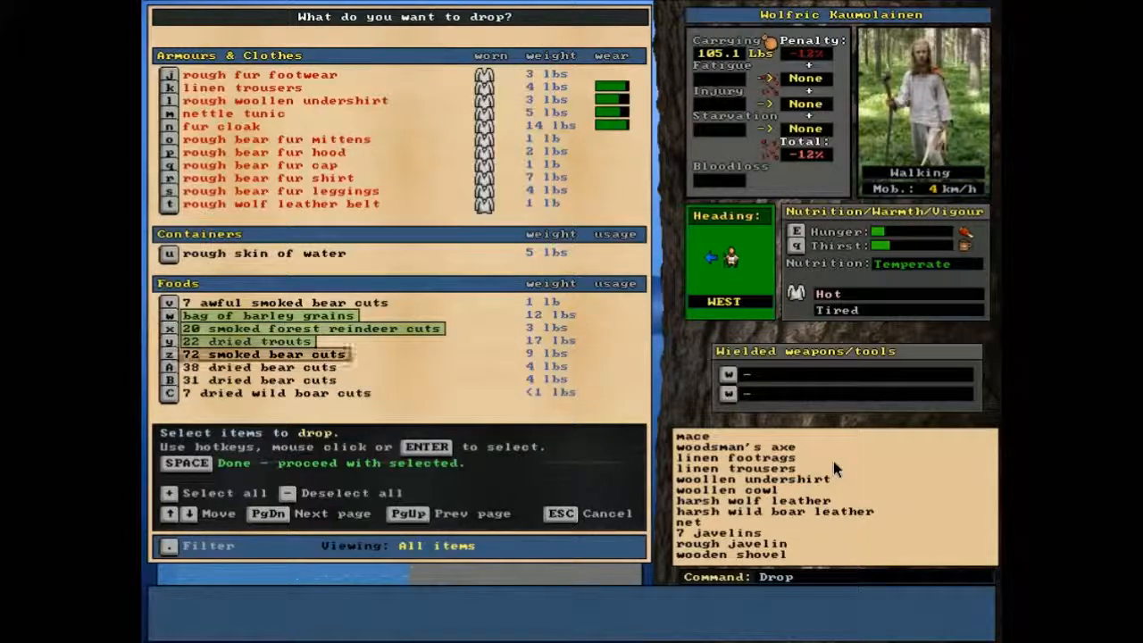
click(263, 355)
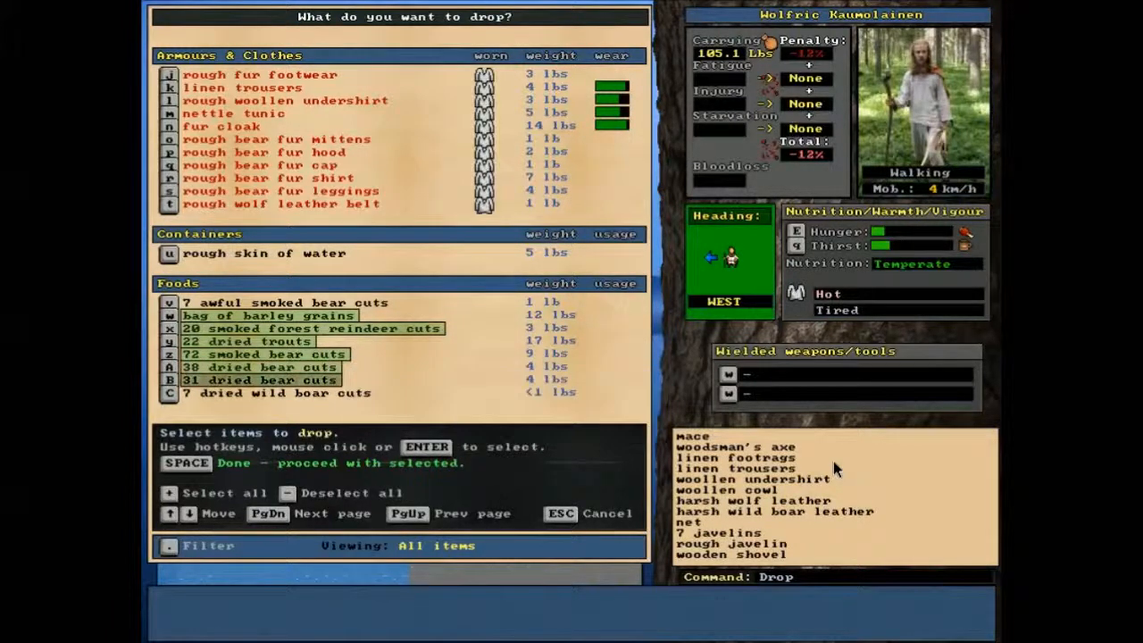
click(277, 393)
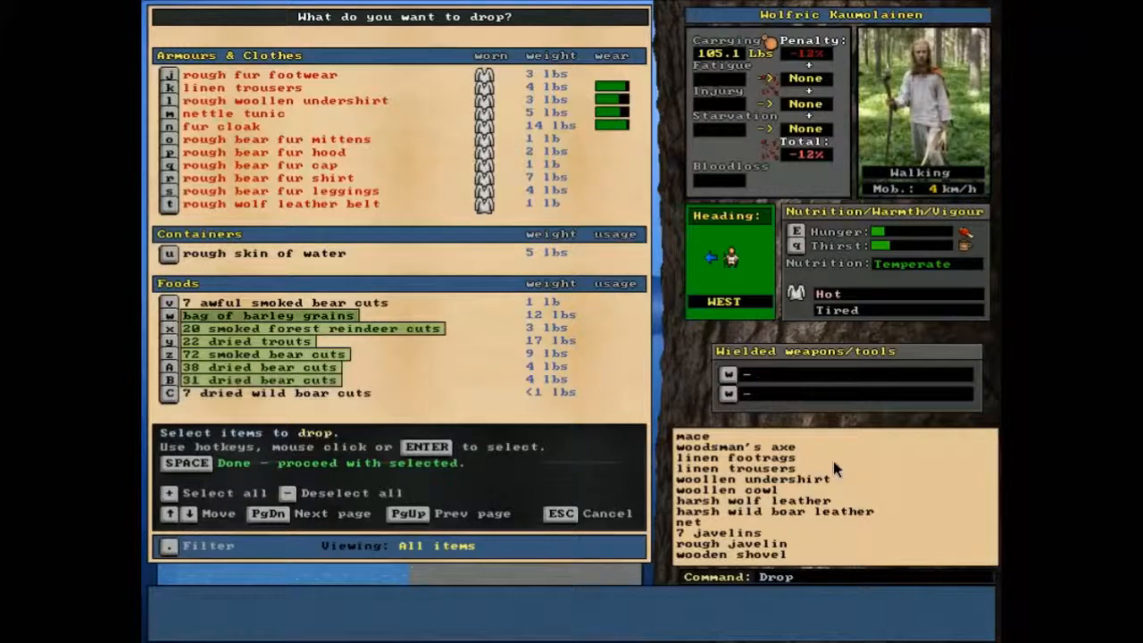
click(264, 253)
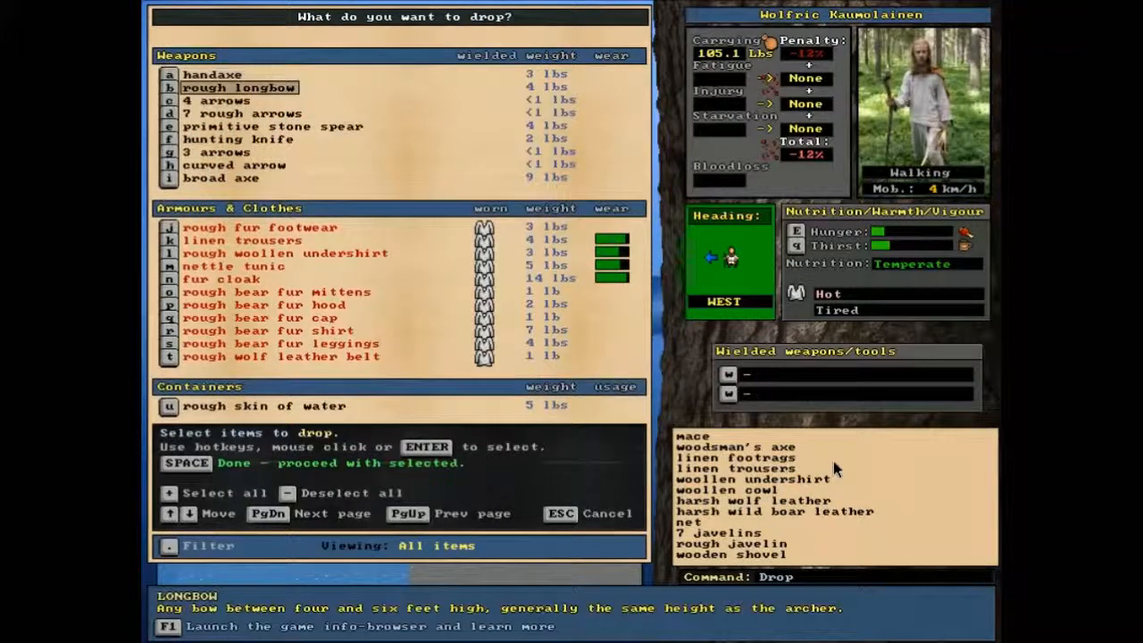
click(272, 126)
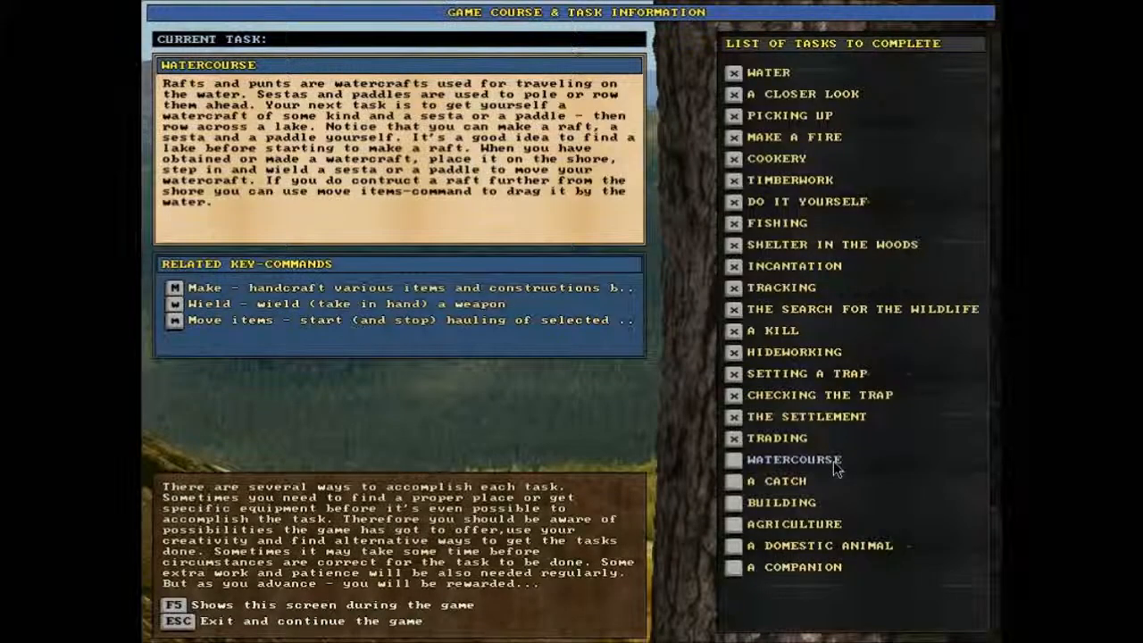
Resume the game and choose Rough Dugout Hull under Transport crafting
key(Escape)
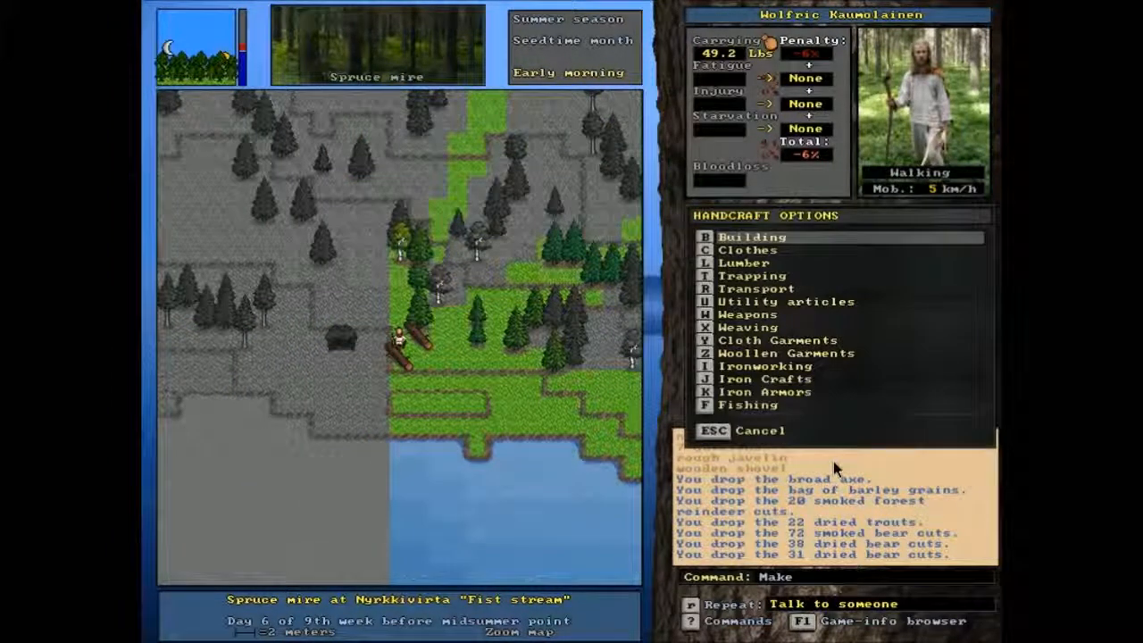
click(785, 352)
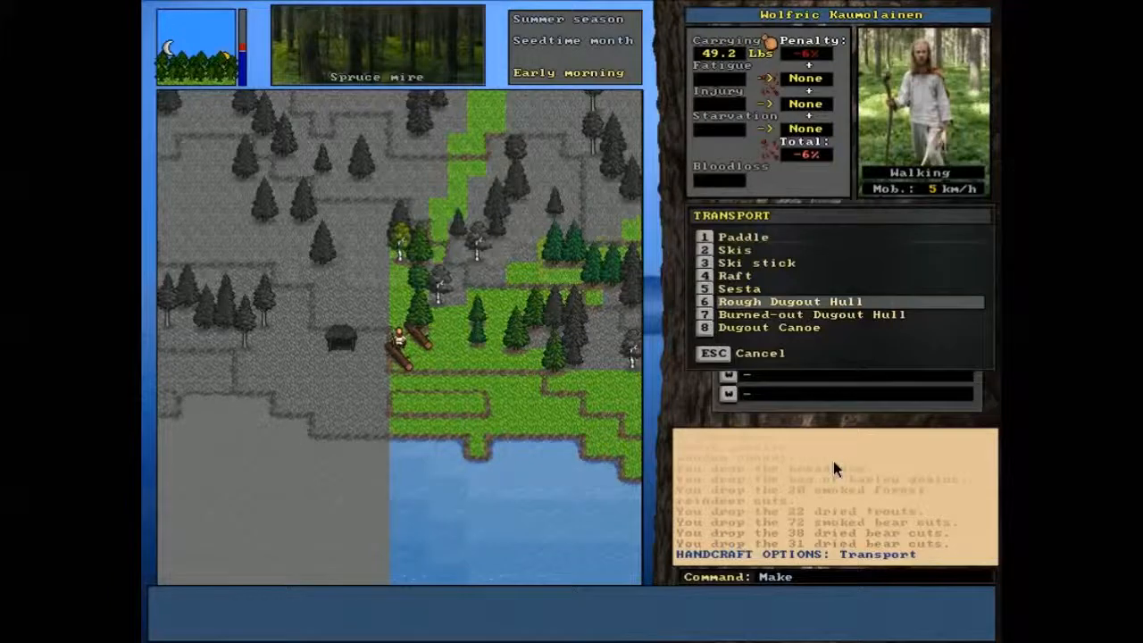
click(790, 301)
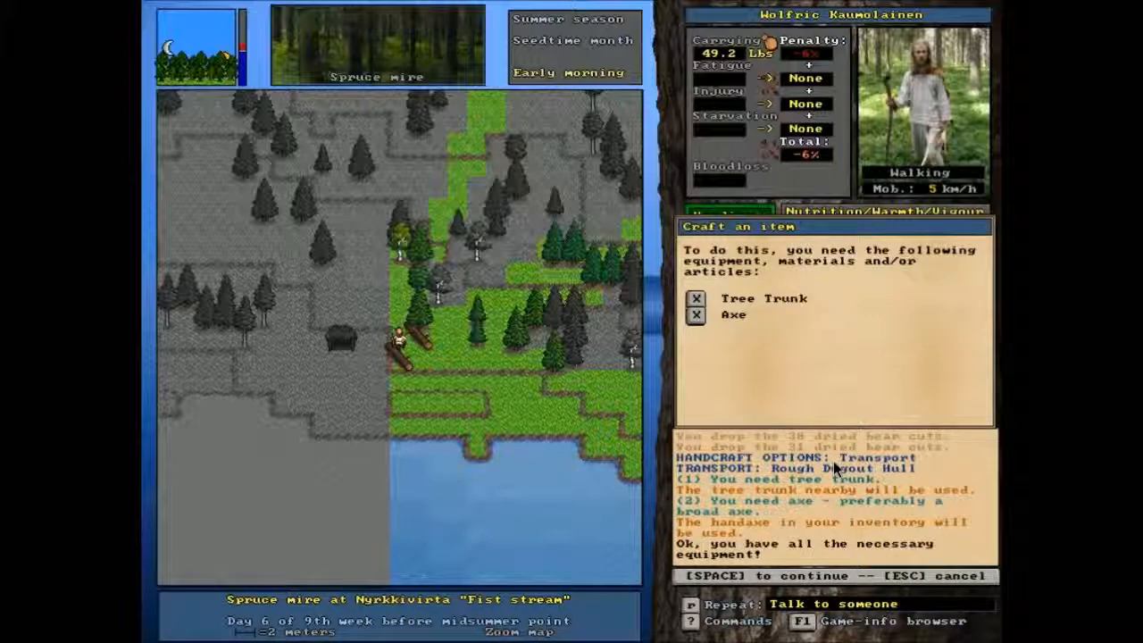
Cancel the dugout hull crafting and move off to retrieve the broad axe
key(space)
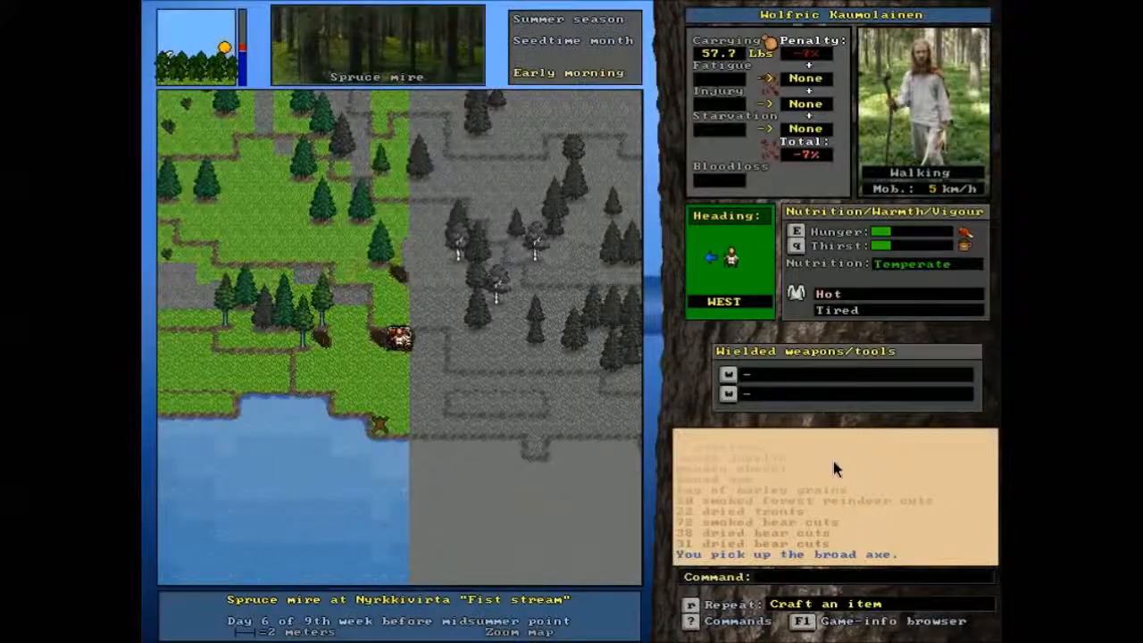
key(right)
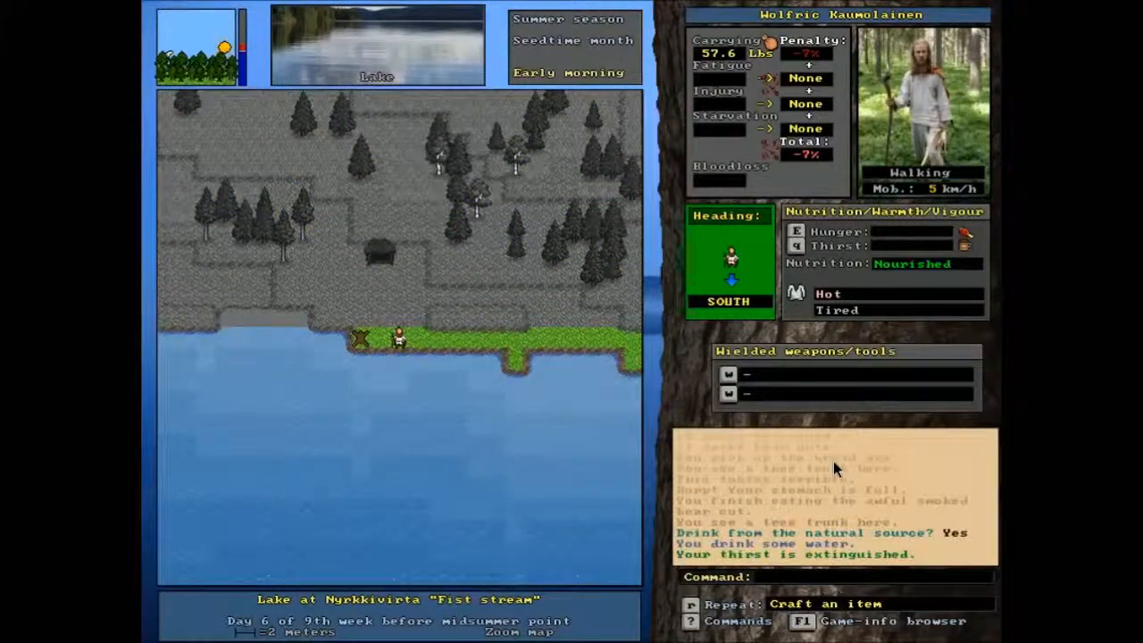
Carve the tree trunk into a rough dugout hull, which turns out inferior
key(up)
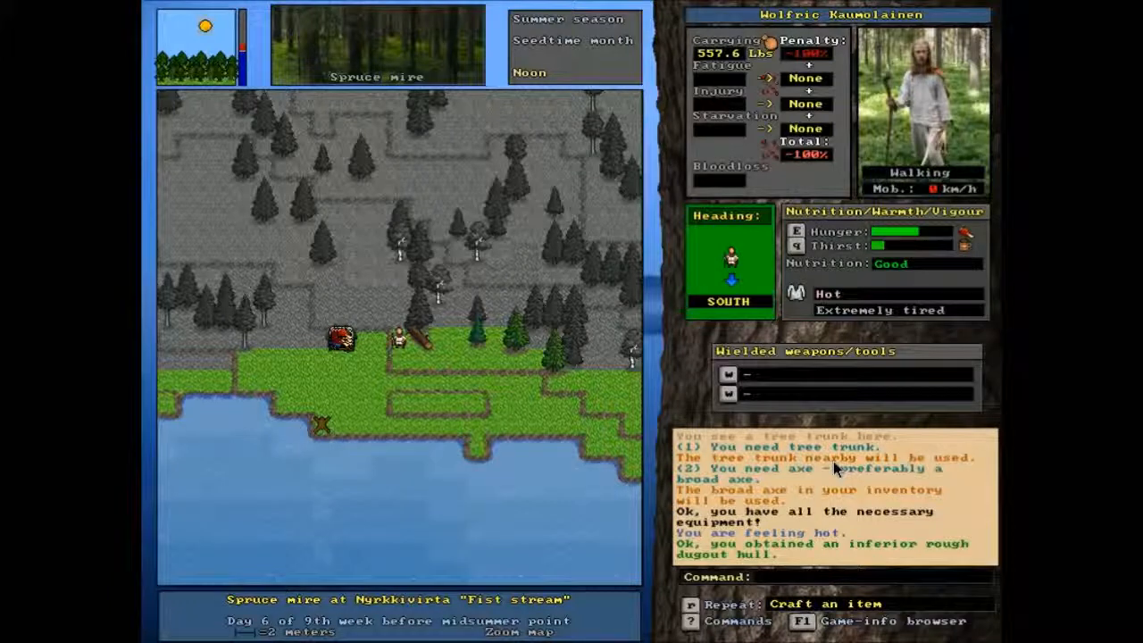
Drop the inferior rough dugout hull and haul the leftover tree trunk
key(d)
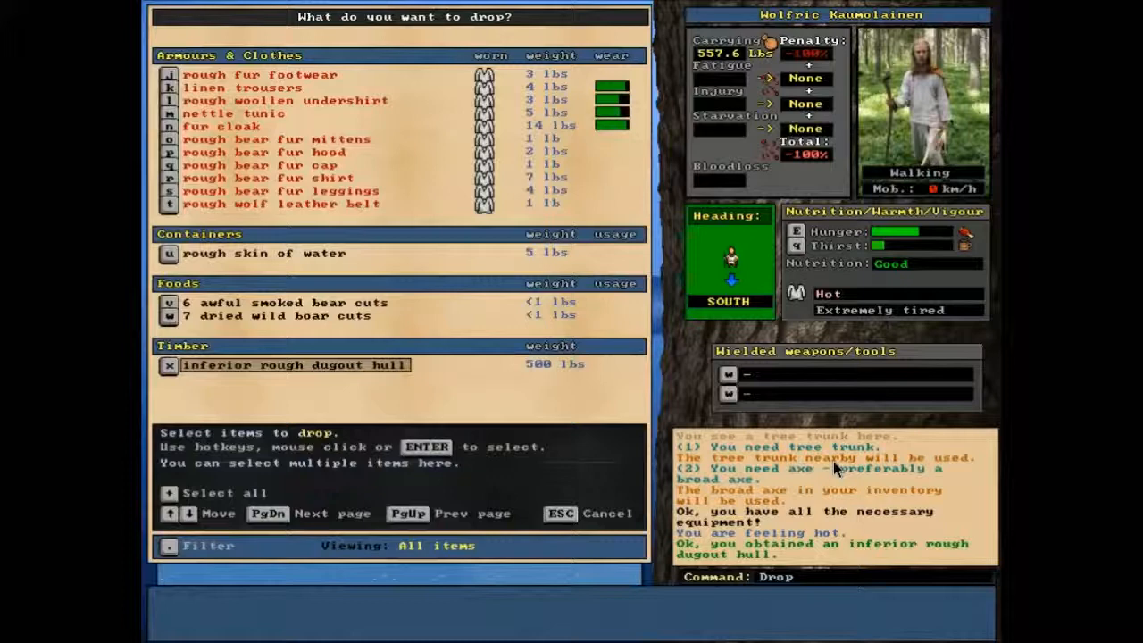
click(294, 364)
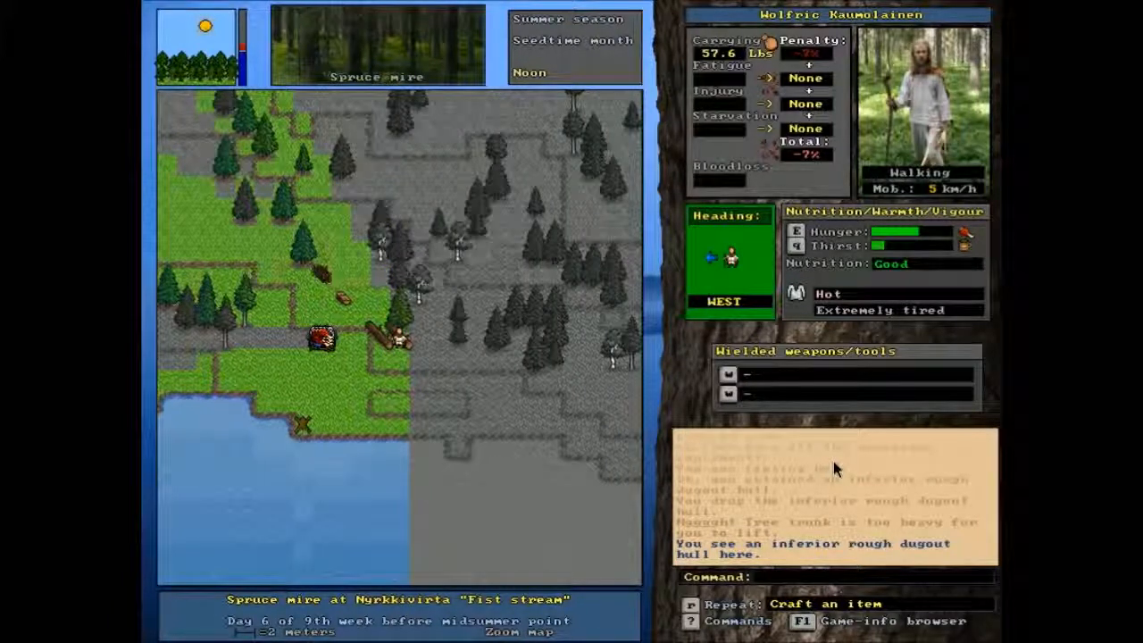
key(h)
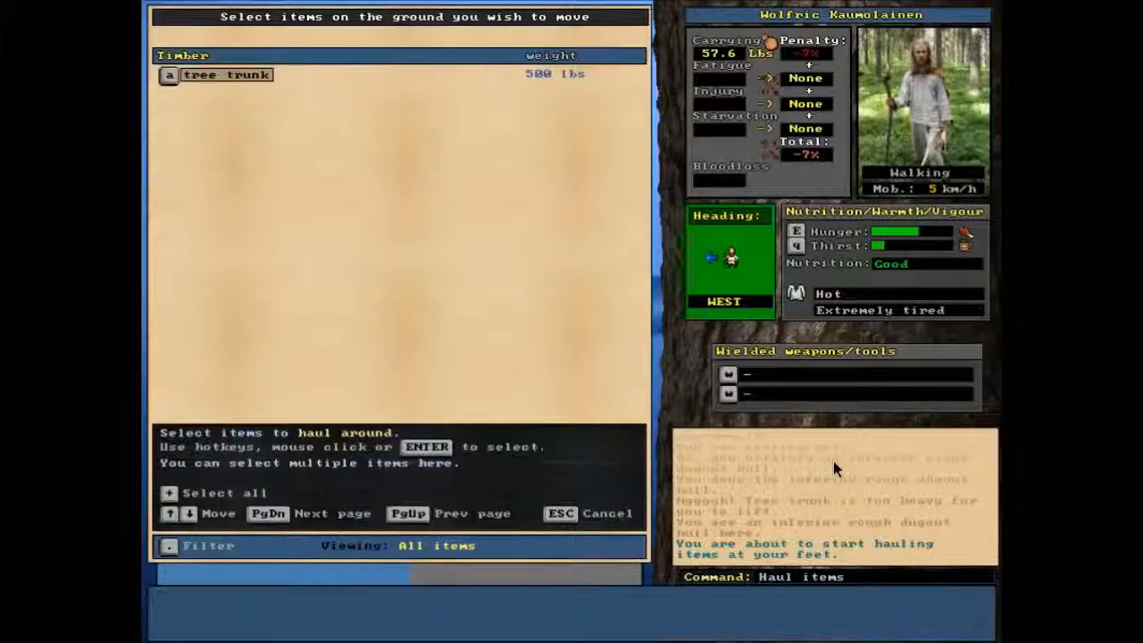
key(Escape)
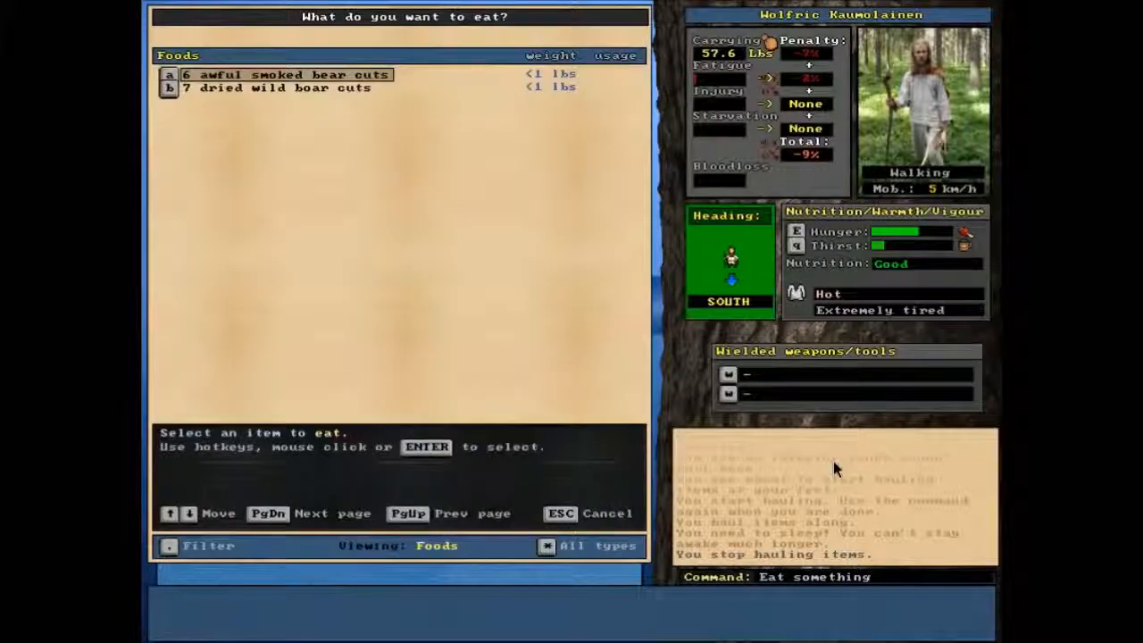
Eat the awful smoked bear cuts until nutrition is abundant
click(285, 74)
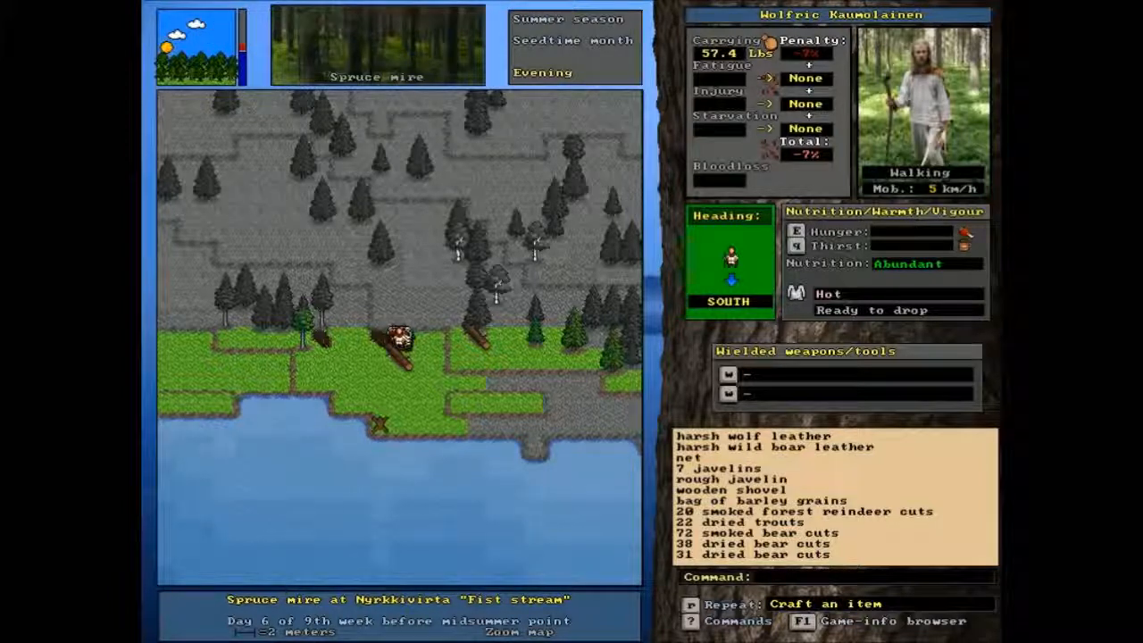
Sleep through the night and continue after waking next morning
key(x)
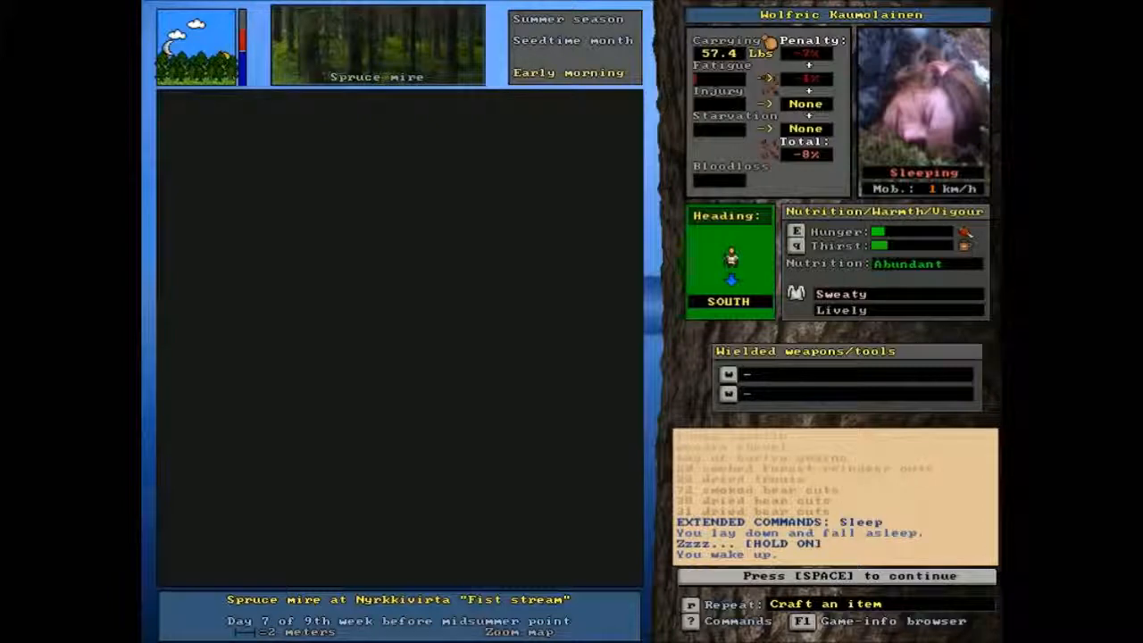
key(space)
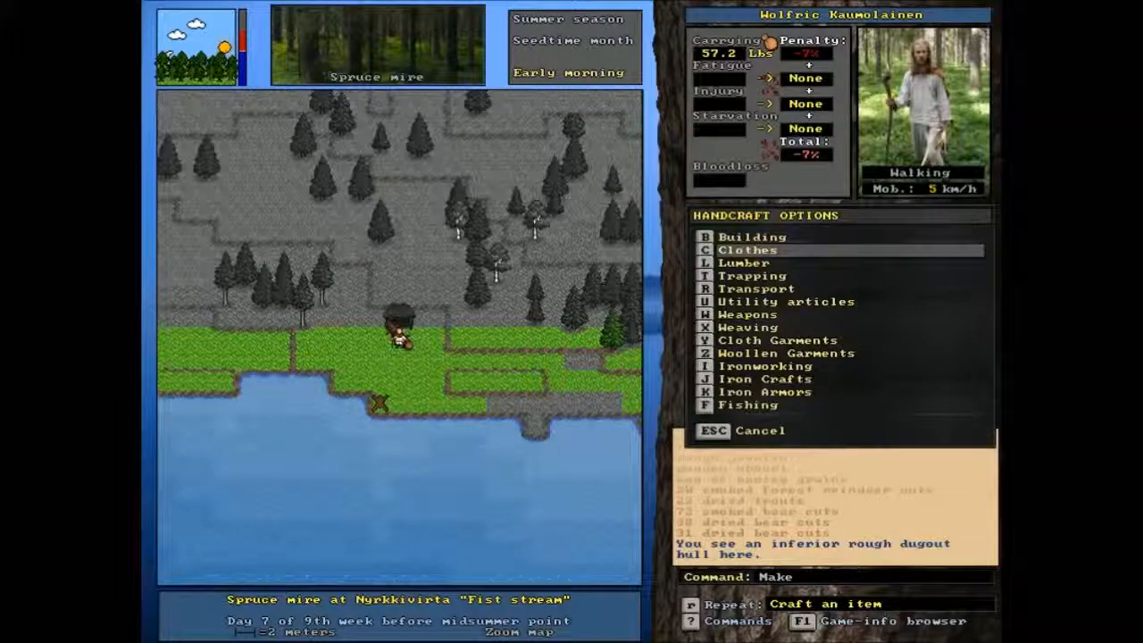
Leave handcraft and get a campfire burning beside the dugout hull
click(758, 287)
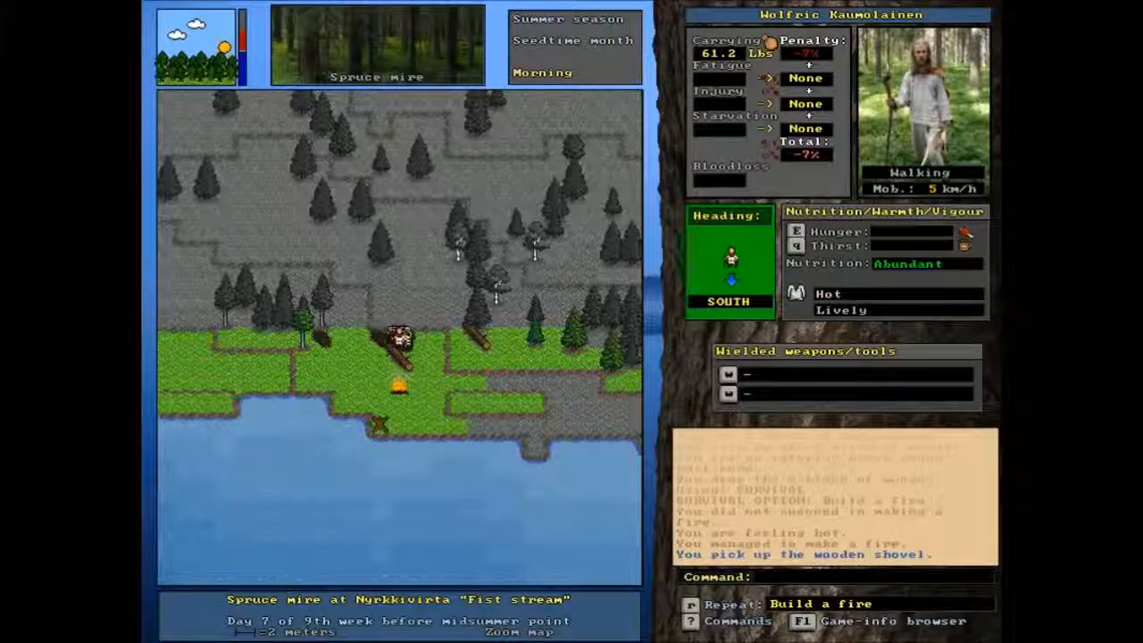
Drop the spare weapons, water skin and some food at camp
key(d)
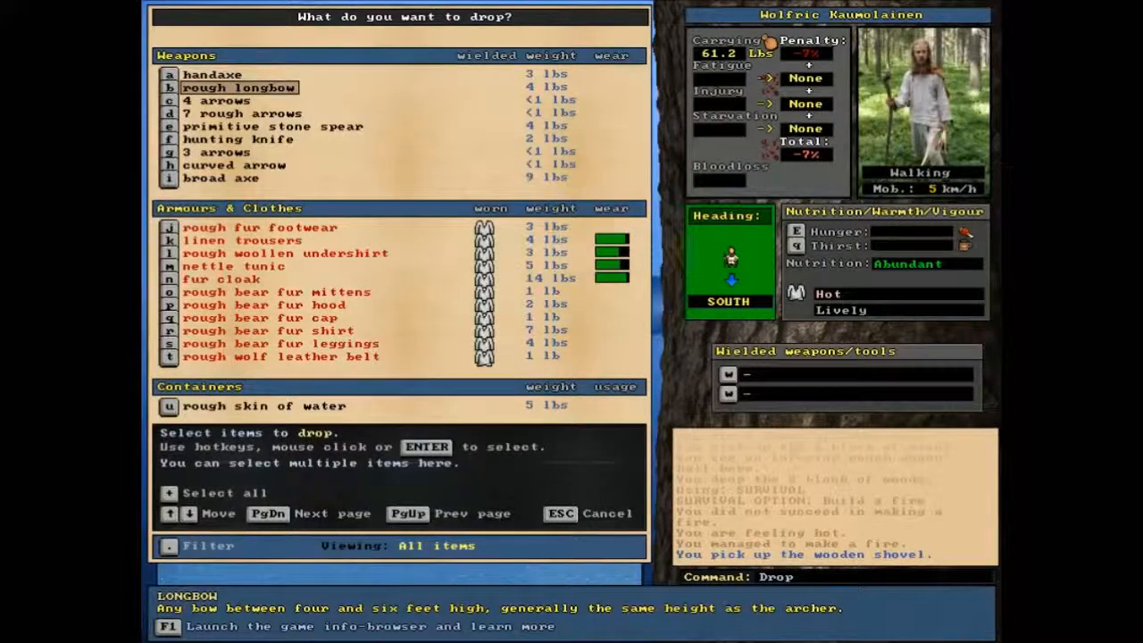
click(224, 100)
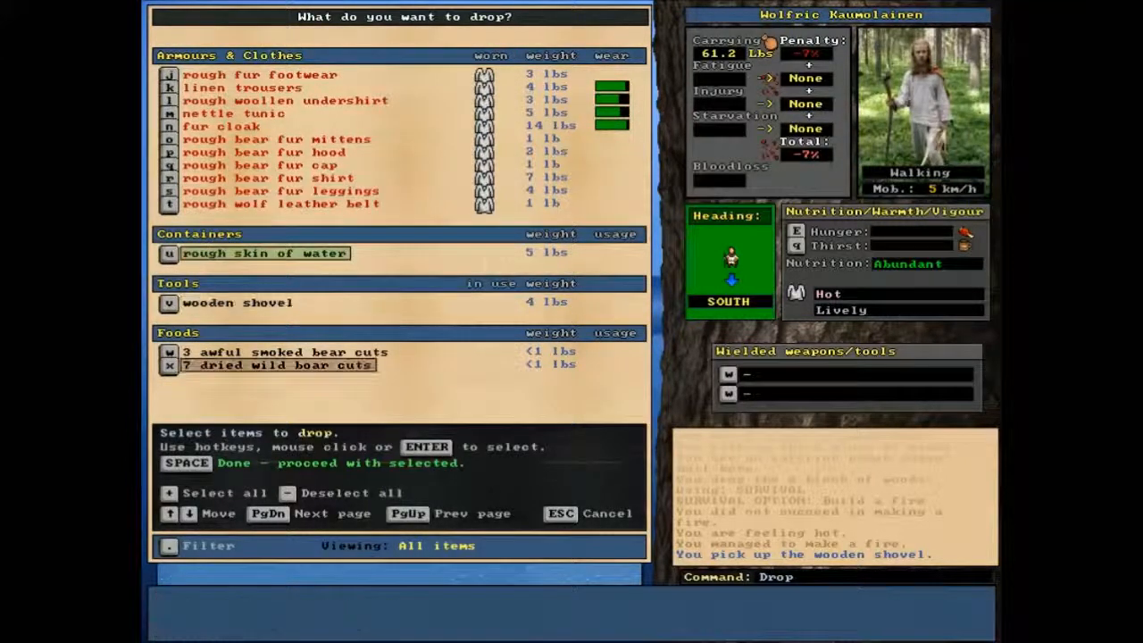
key(space)
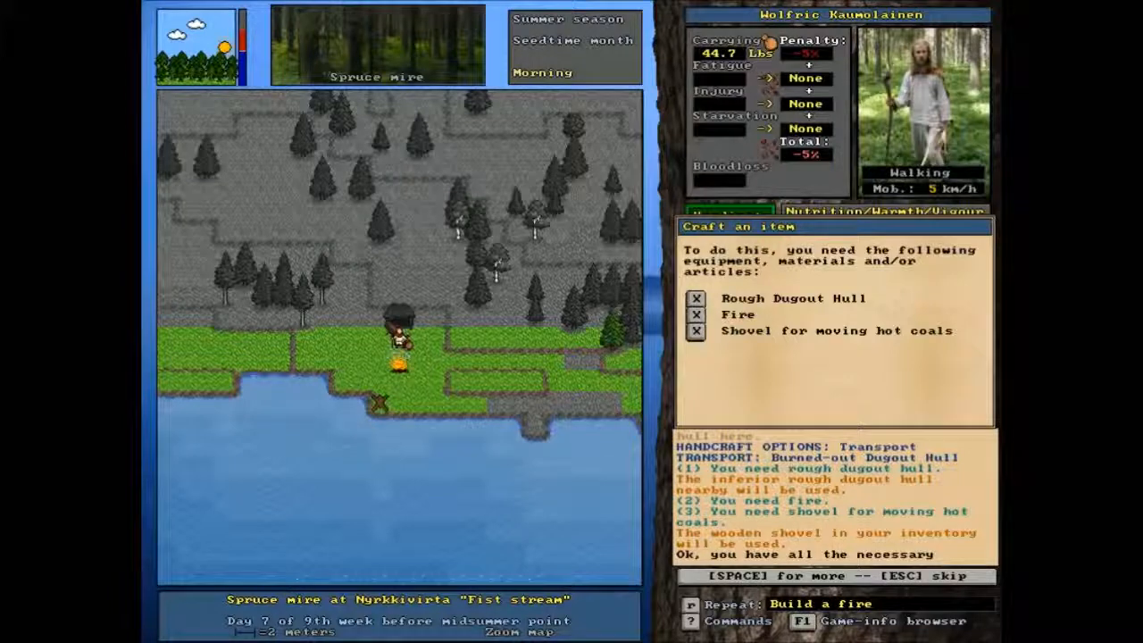
Continue burning out the dugout hull until noon
key(space)
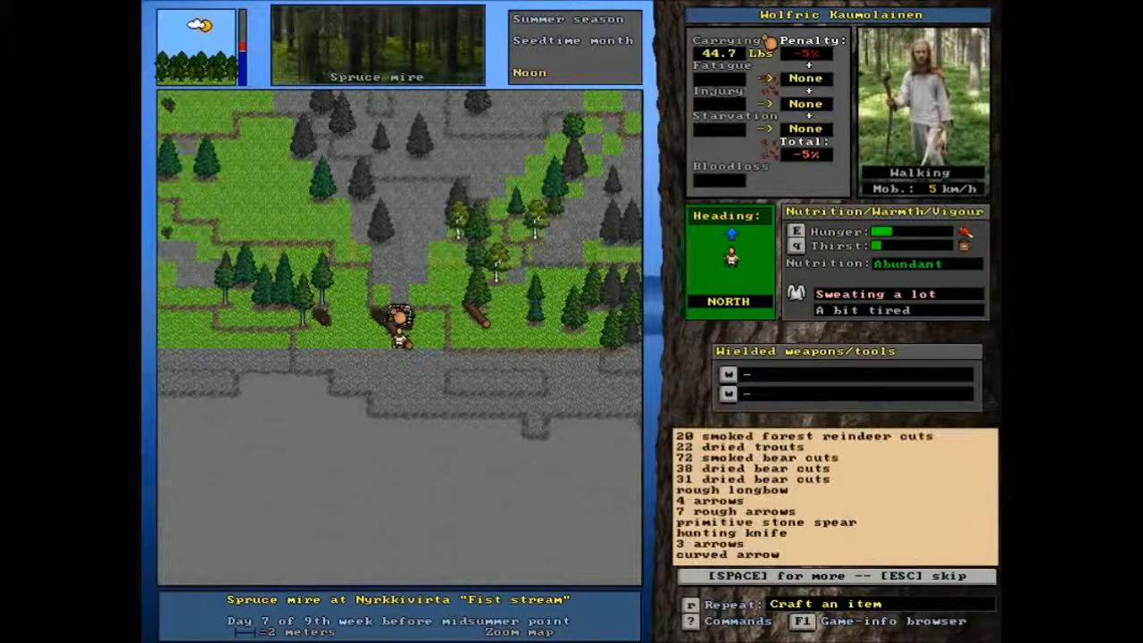
Haul the dugout hull left to the camp pile and list its items for pickup
key(space)
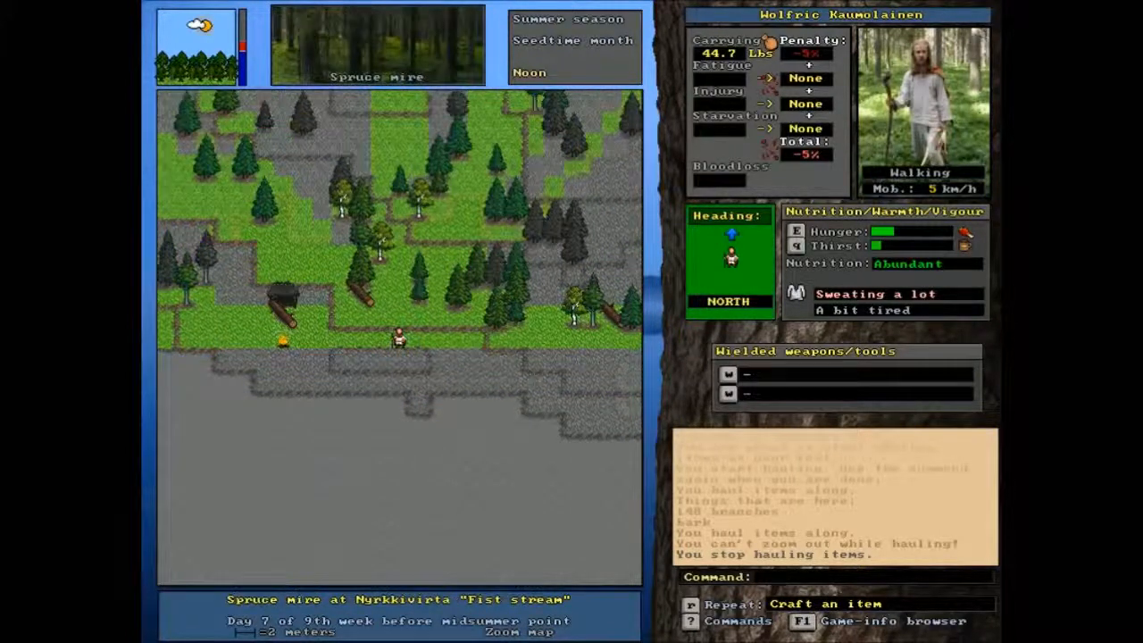
key(Left)
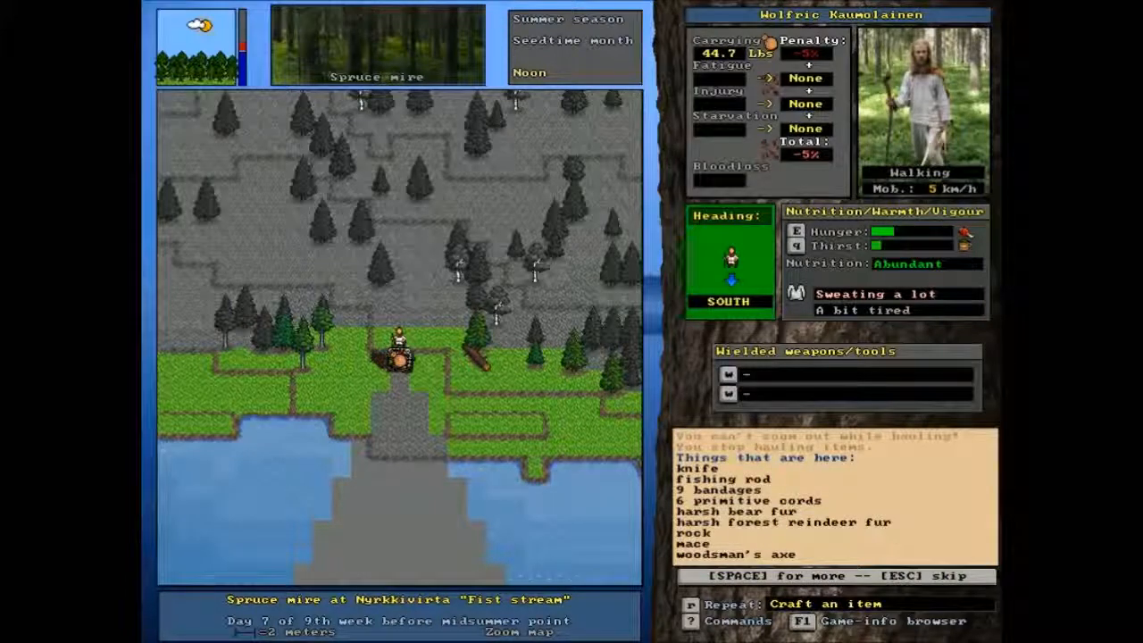
key(space)
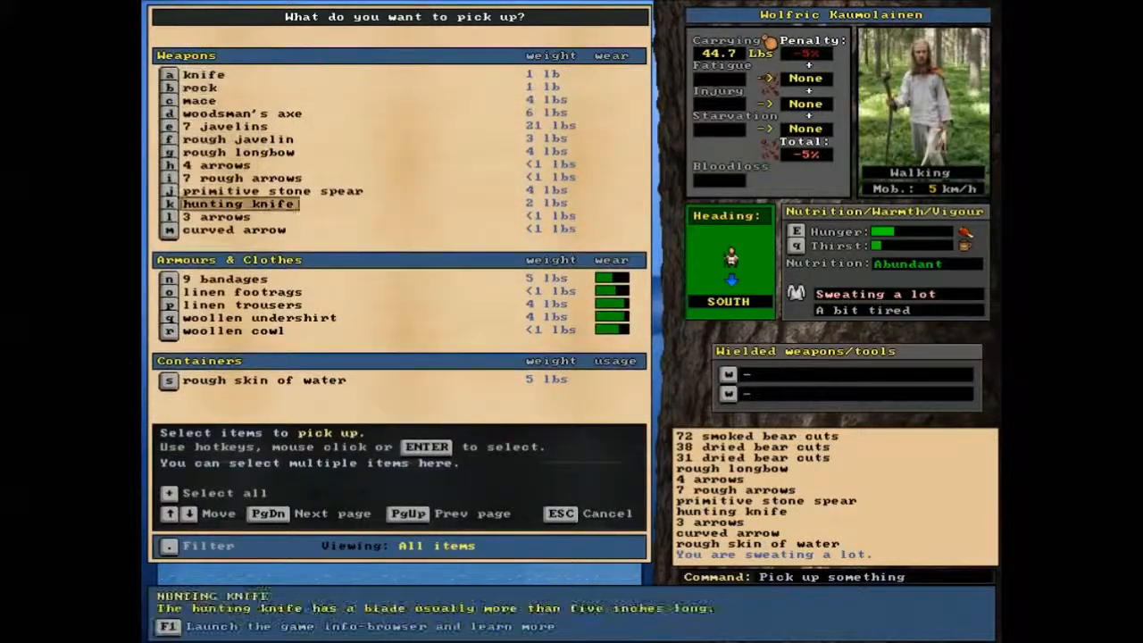
Mark the linen footrags, linen trousers, woollen undershirt and woollen cowl for pickup
scroll(down, 3)
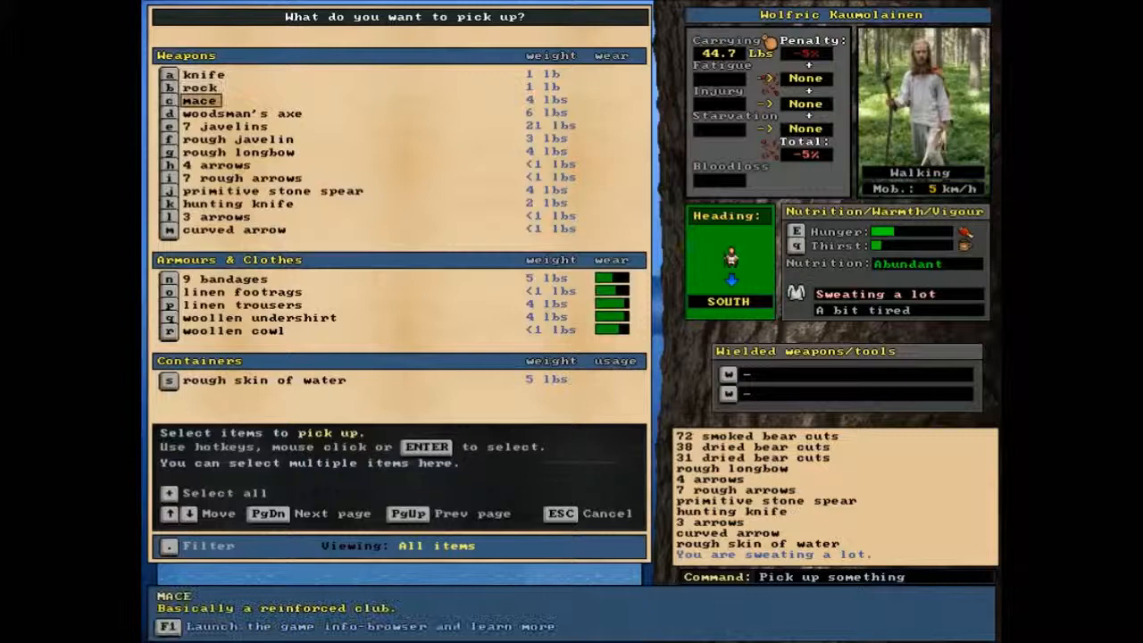
click(219, 216)
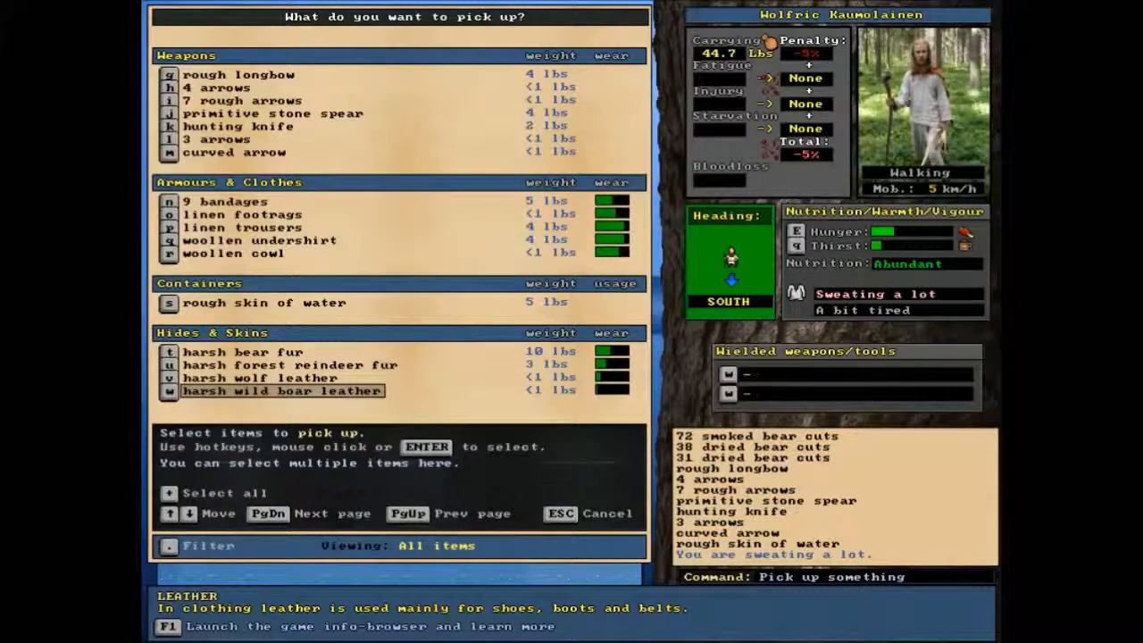
key(Escape)
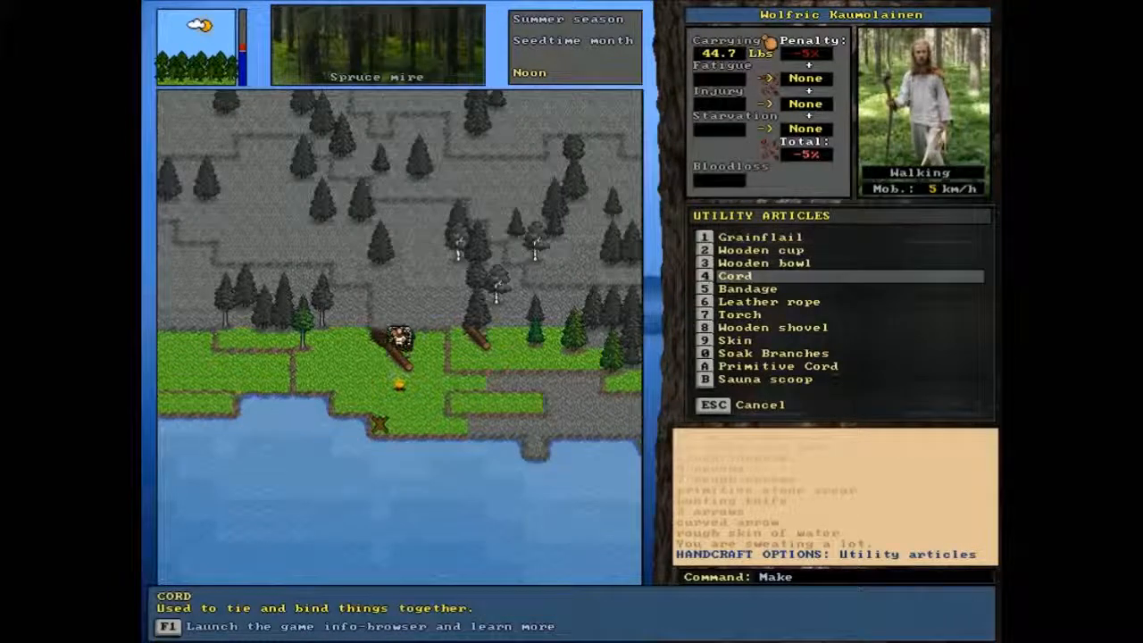
Start crafting all bandages, then cancel at the material selection for lack of cloth
click(748, 288)
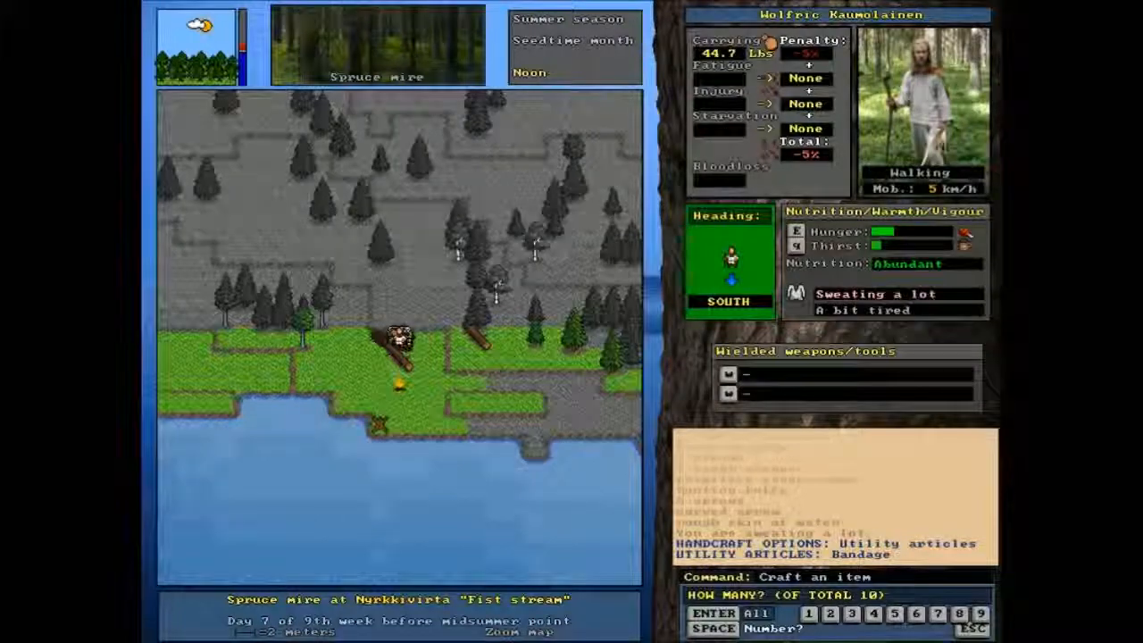
key(enter)
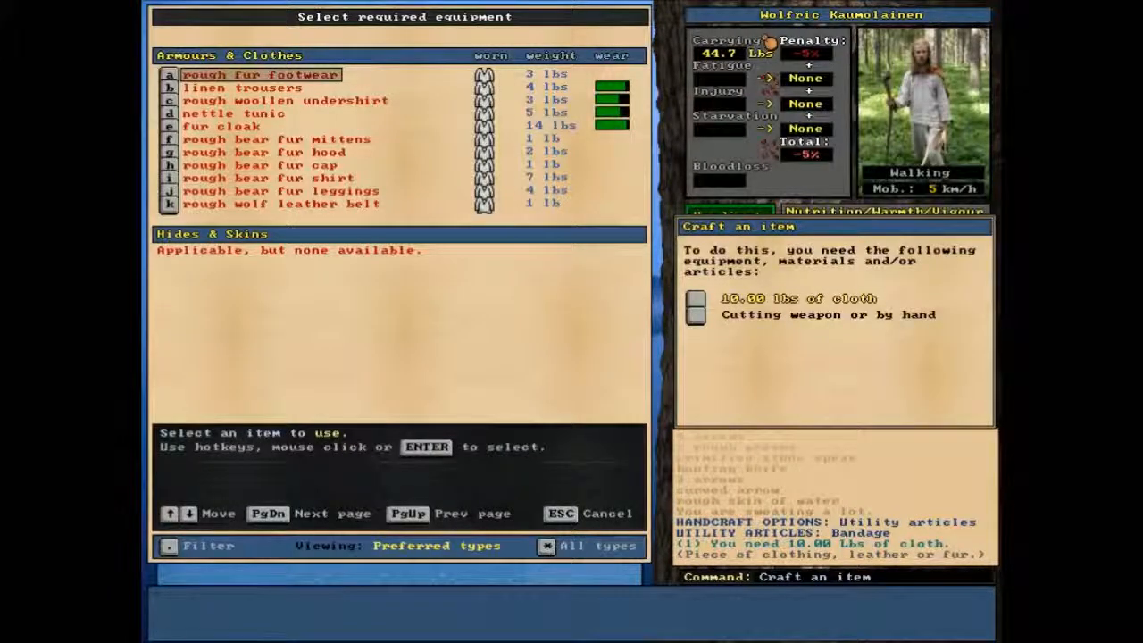
key(Escape)
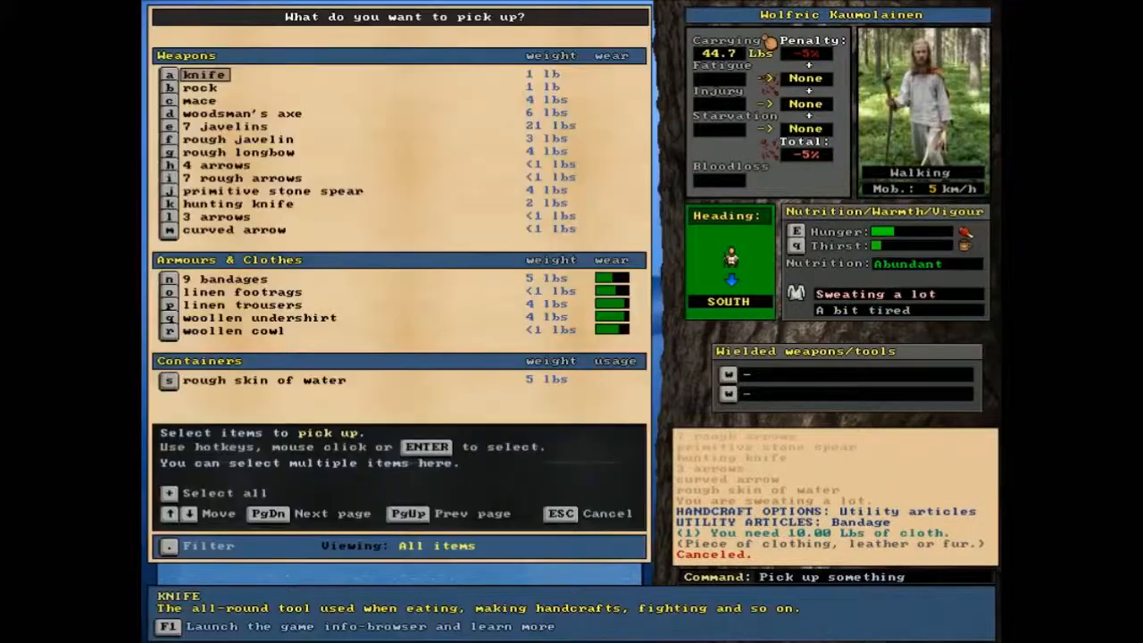
Pick up the reindeer fur, wolf leather and wild boar leather
click(267, 513)
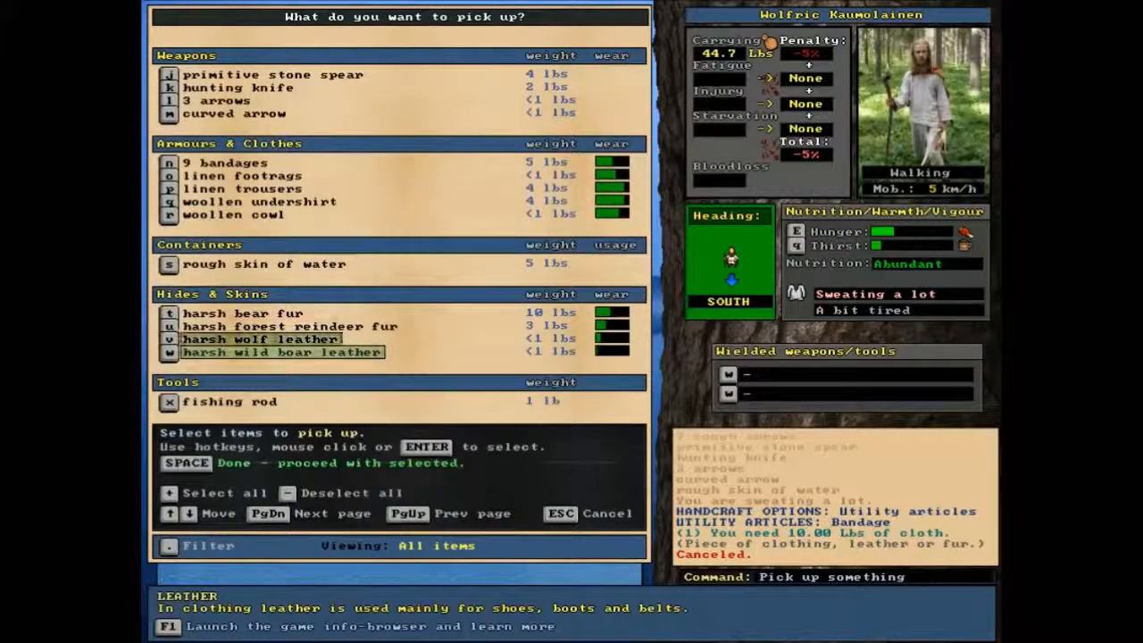
key(Space)
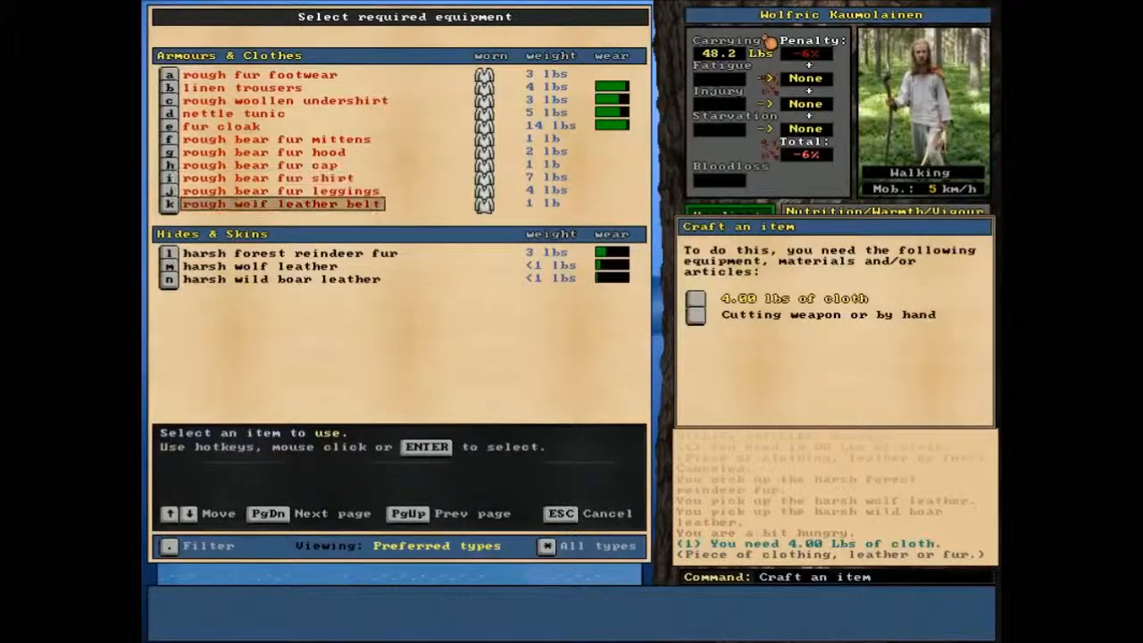
Offer the hides as bandage material, then cancel when still short of cloth
click(286, 252)
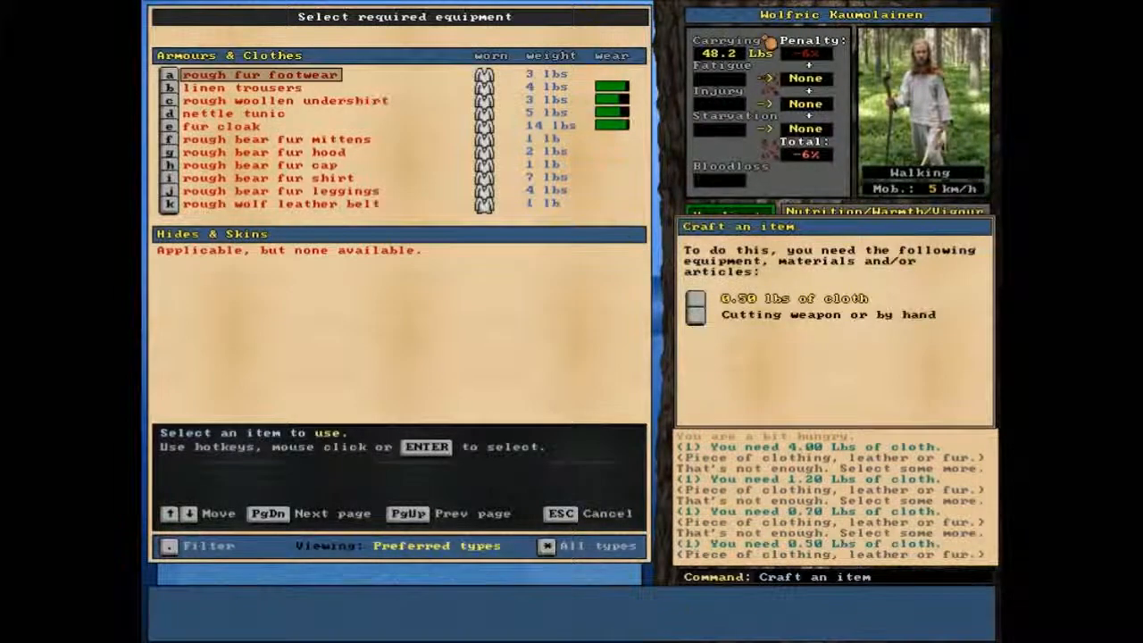
key(Escape)
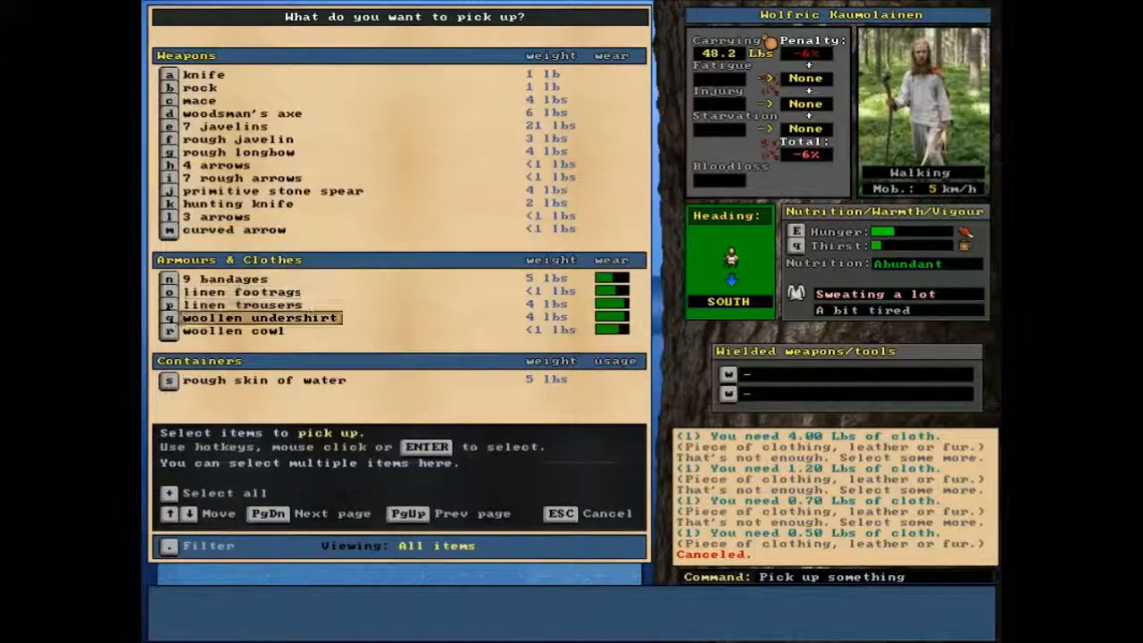
mouse_move(233, 331)
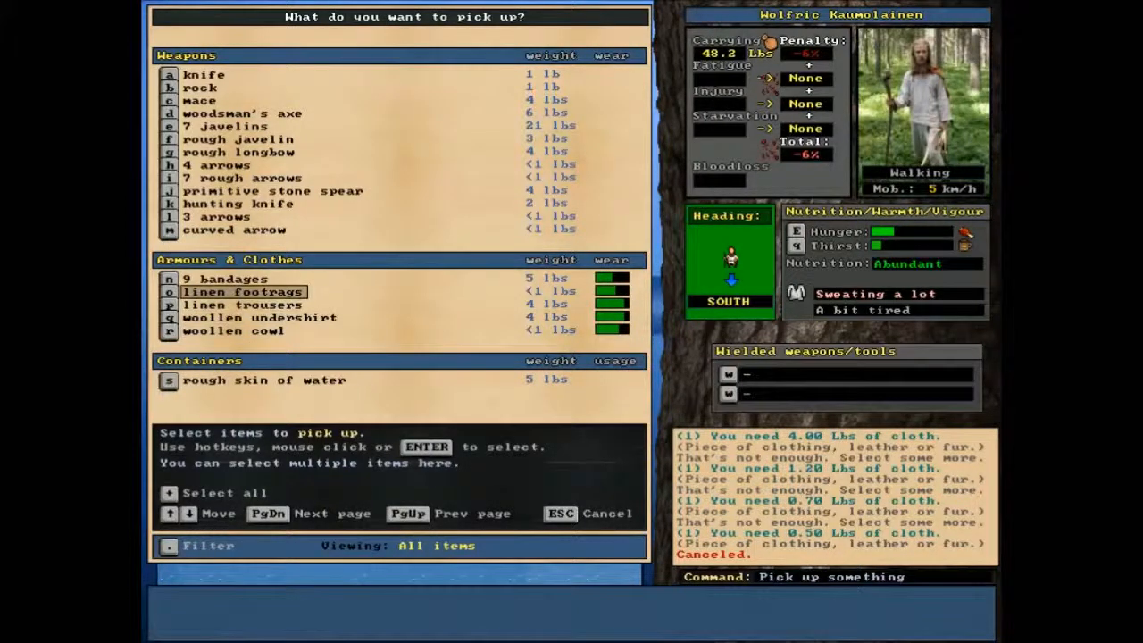
key(Escape)
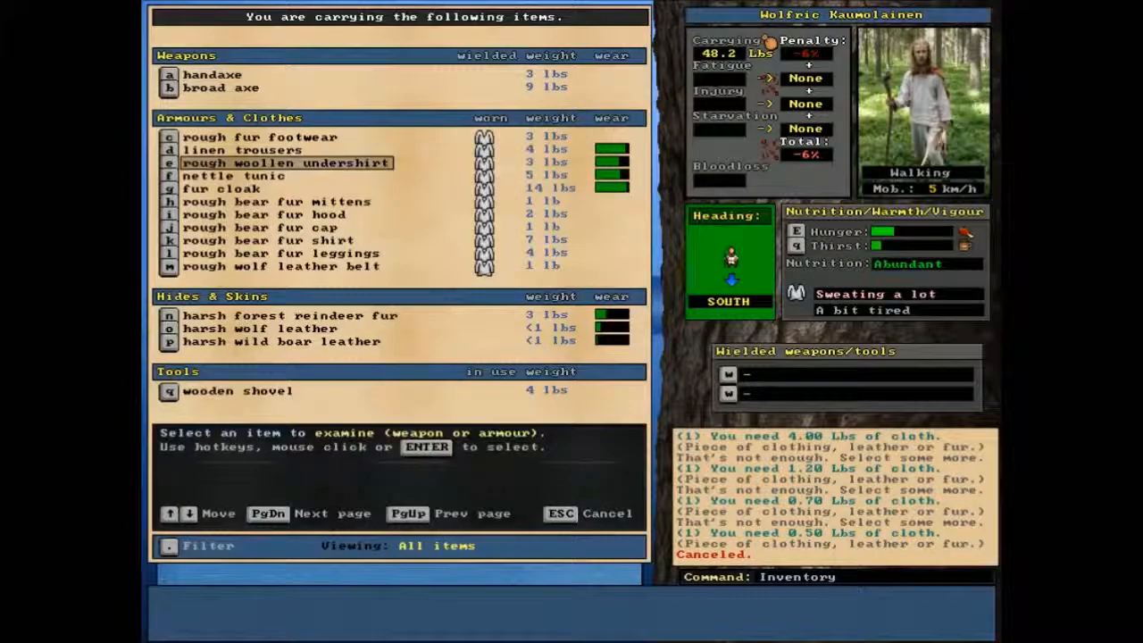
key(Down)
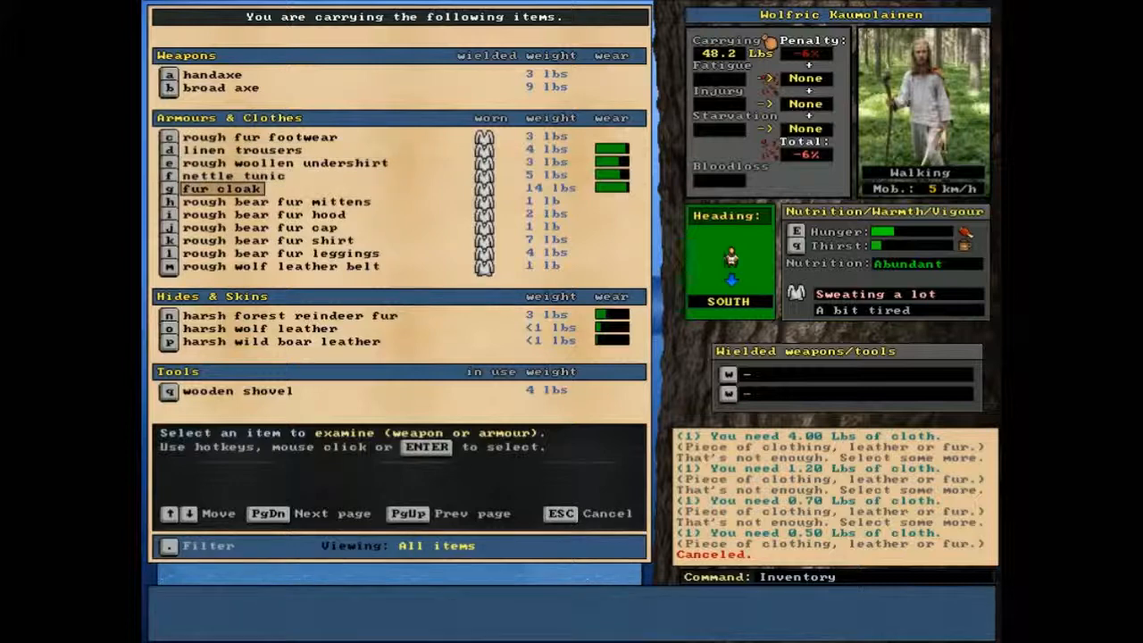
click(286, 162)
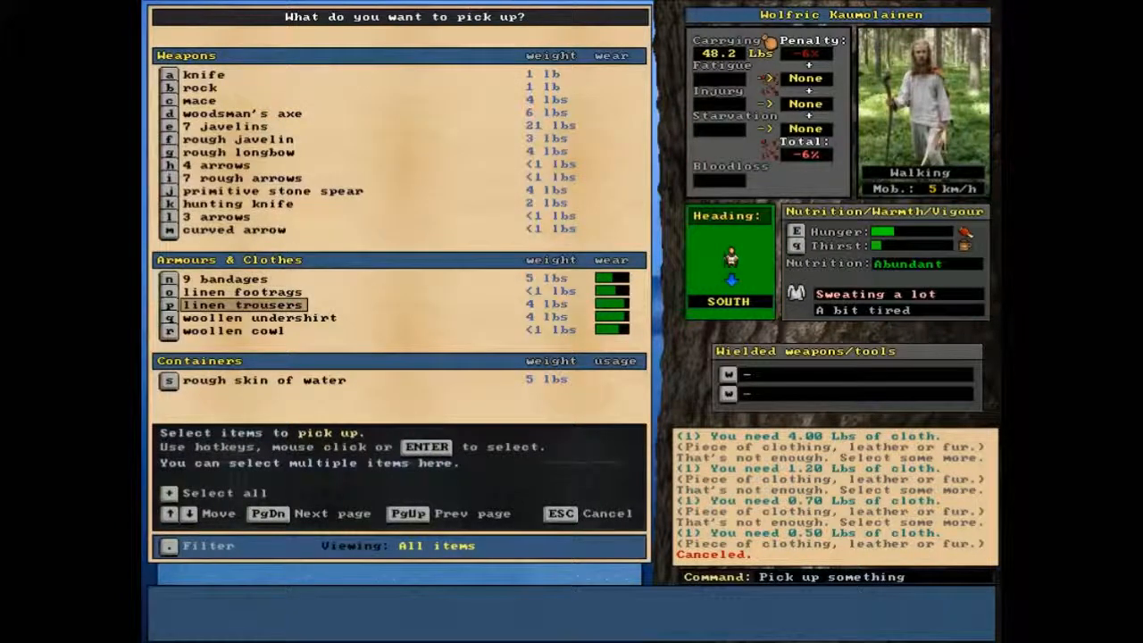
Pick up the linen footrags and woollen cowl for bandage material
click(241, 292)
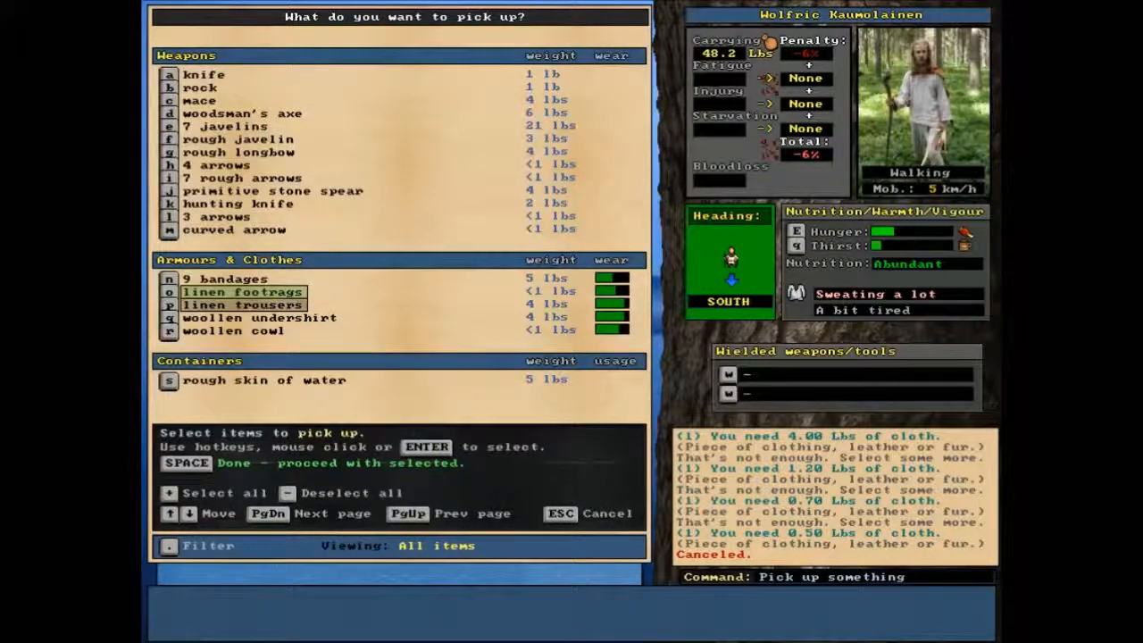
click(232, 330)
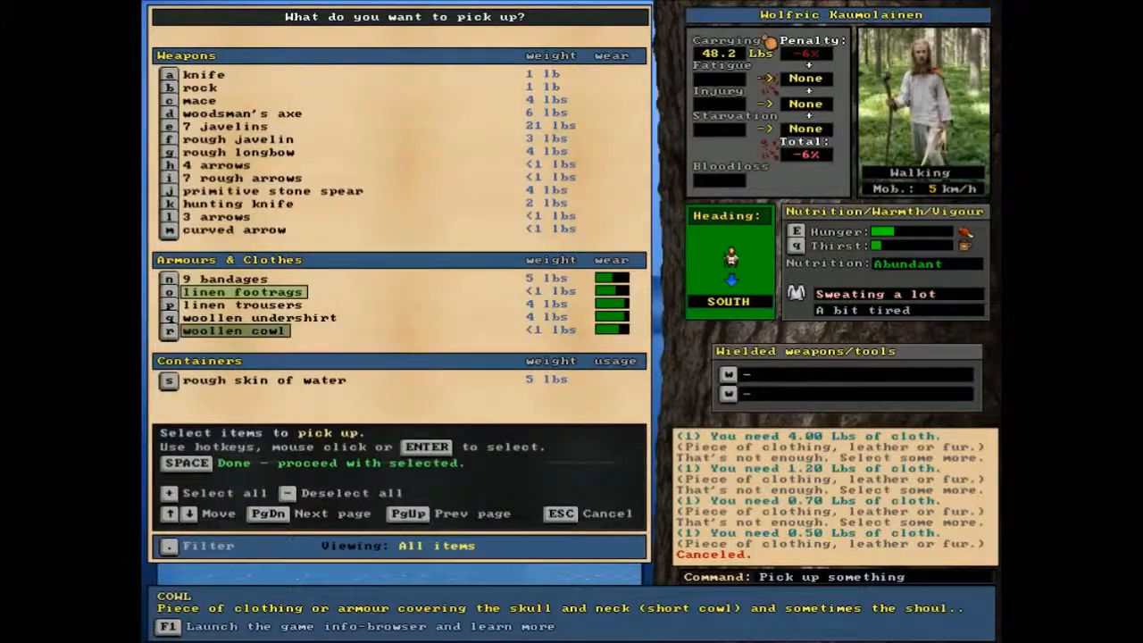
key(space)
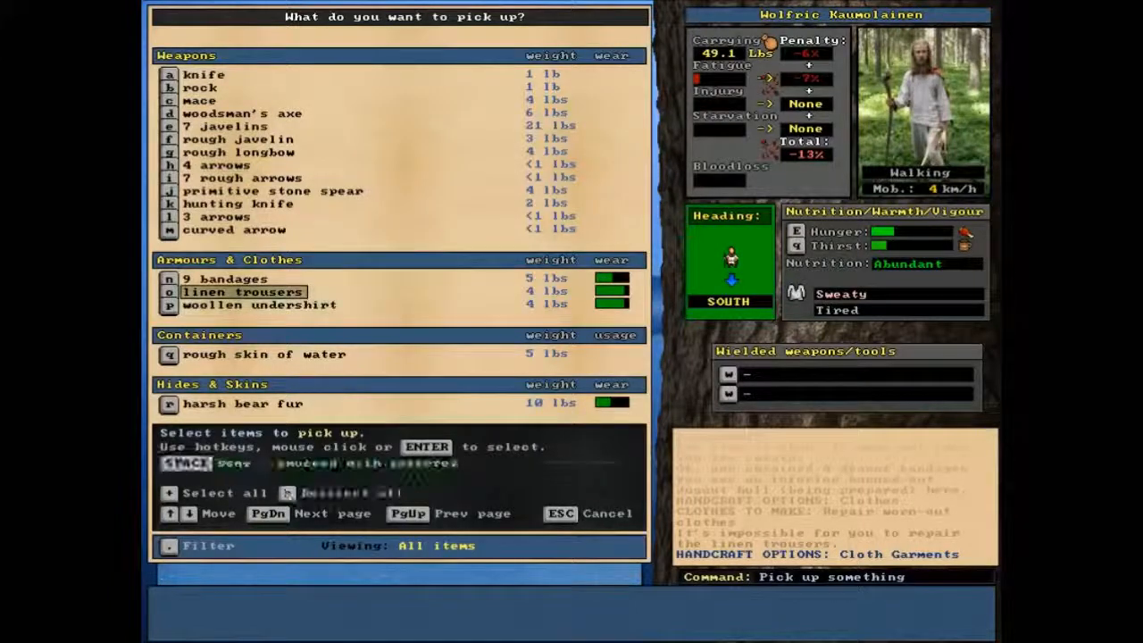
Pick up the linen trousers and show the cloth garment recipes
click(260, 304)
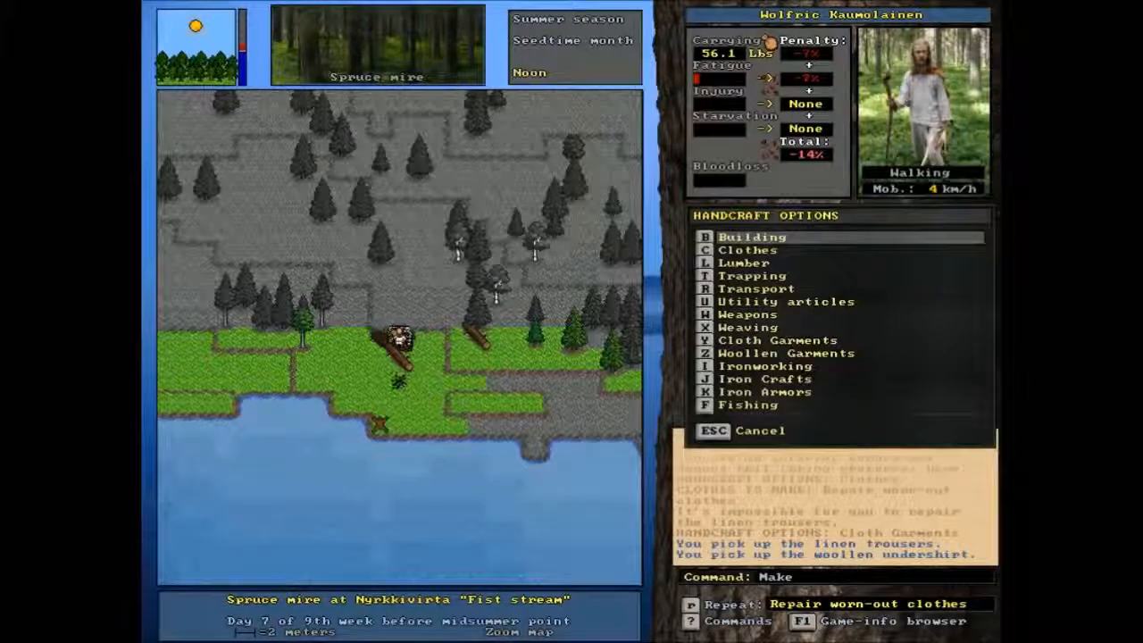
mouse_move(755, 288)
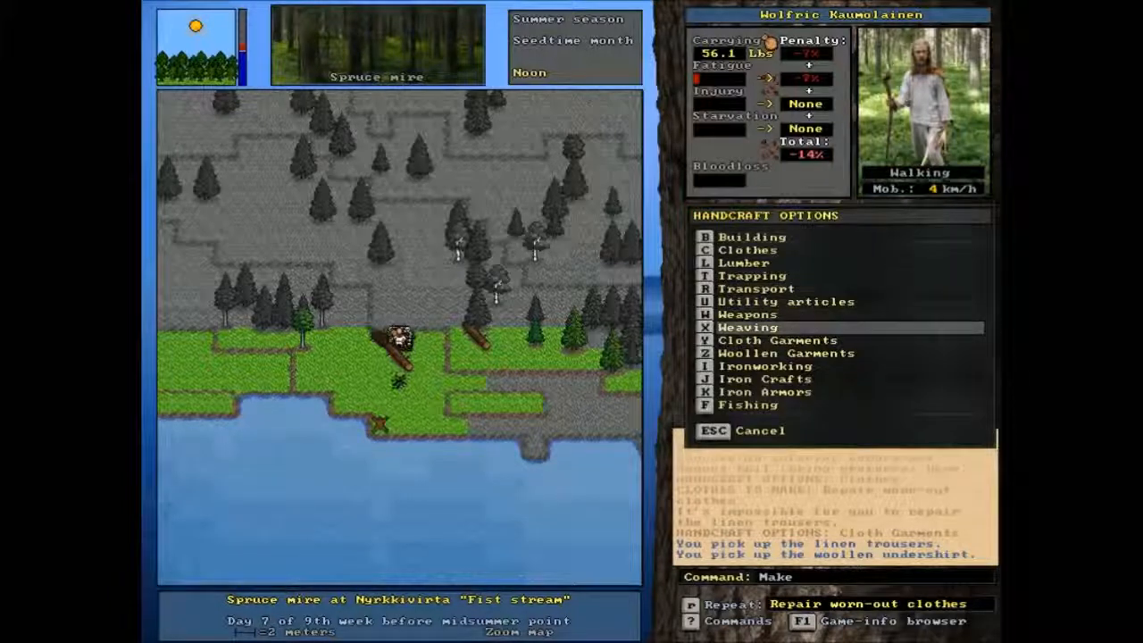
click(778, 339)
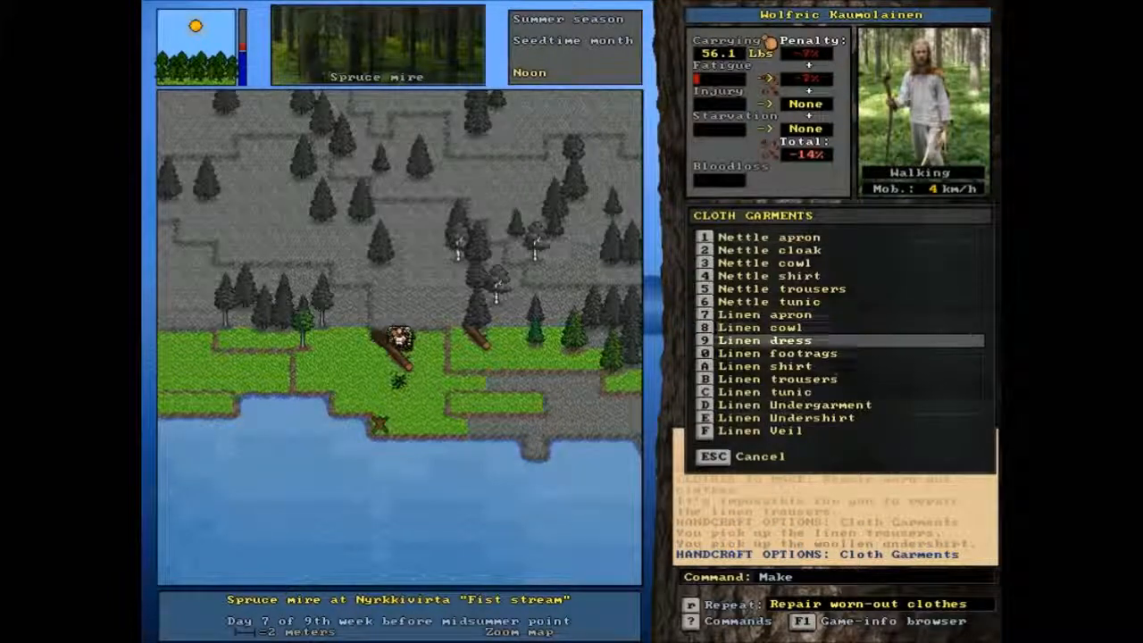